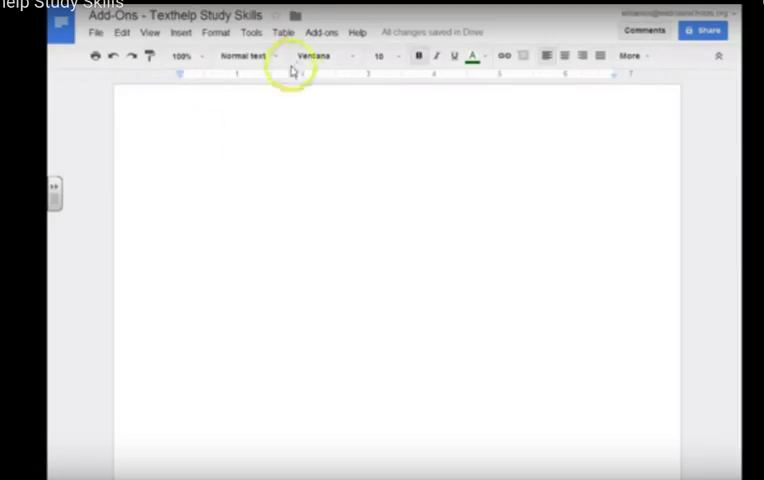
Find 'texthelp' in the add-on catalogue, install Texthelp Study Skills and accept its permissions.
{"action": "left_click", "coordinate": [320, 32]}
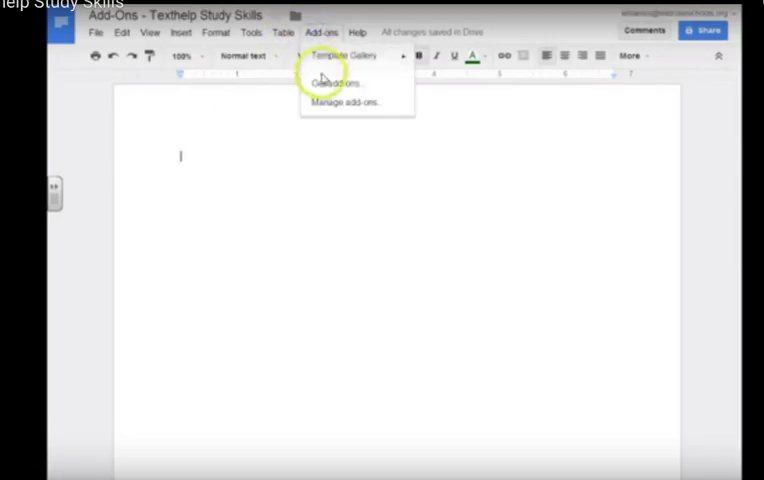
{"action": "left_click", "coordinate": [332, 84]}
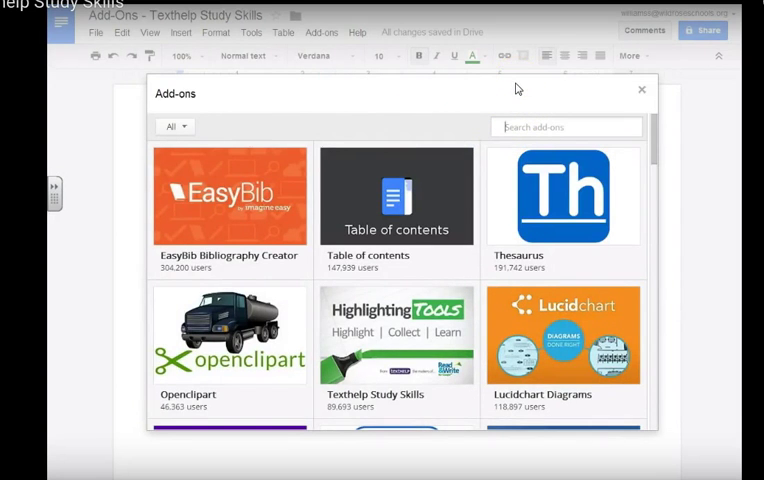
{"action": "type", "text": "texthelp study skills"}
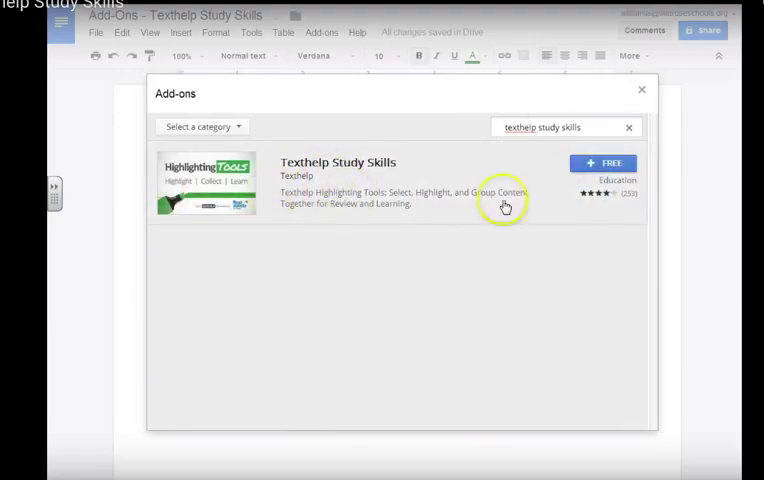
{"action": "left_click", "coordinate": [604, 164]}
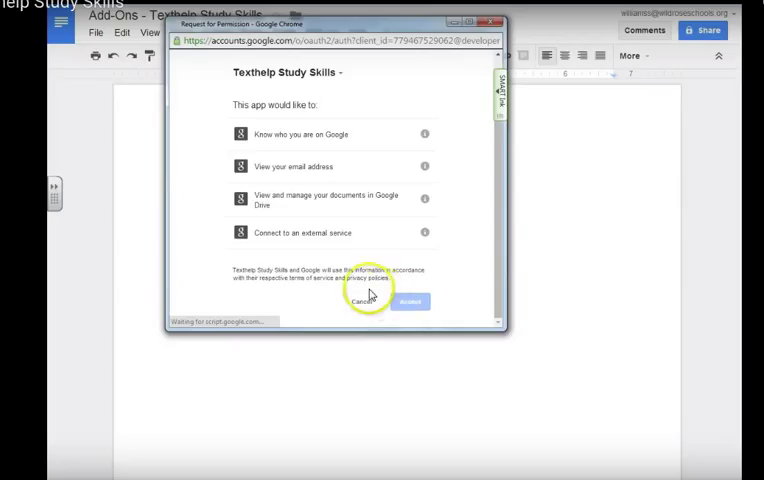
{"action": "left_click", "coordinate": [410, 300]}
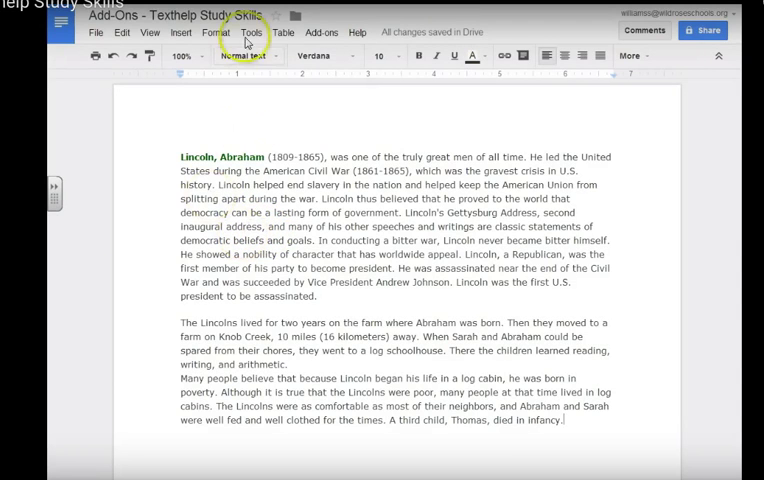
Show the Texthelp Highlighting Tools panel beside the Lincoln biography.
{"action": "left_click", "coordinate": [322, 32]}
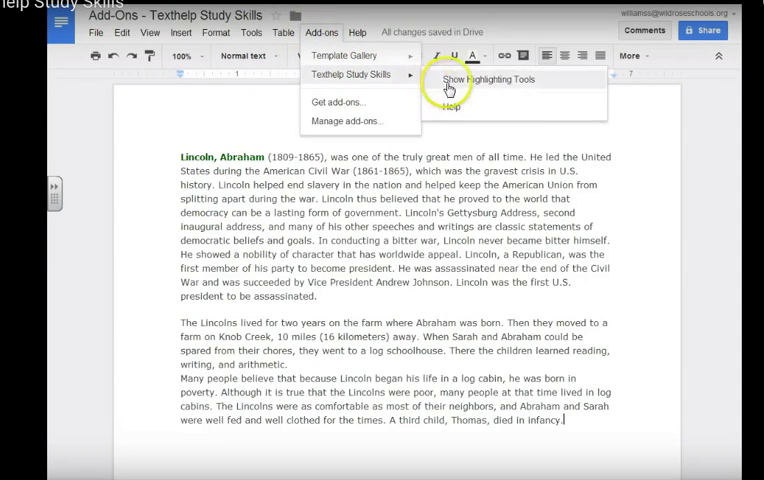
{"action": "left_click", "coordinate": [492, 80]}
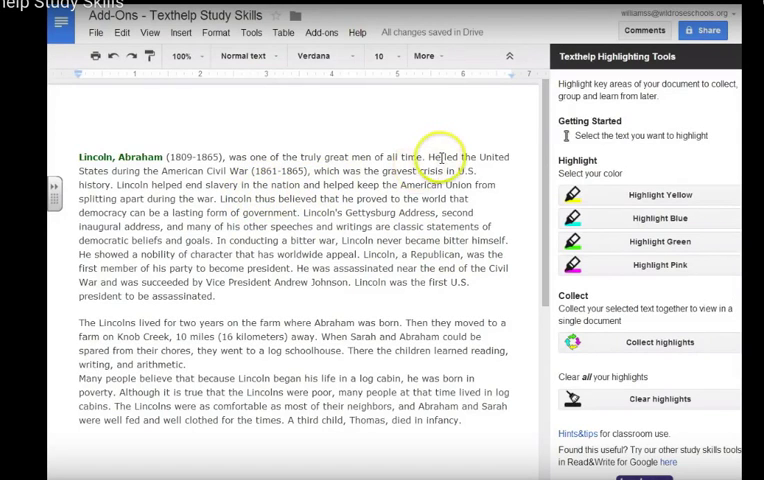
Select a passage of the Lincoln text for colour highlighting.
{"action": "left_click_drag", "start_coordinate": [440, 156], "coordinate": [310, 172]}
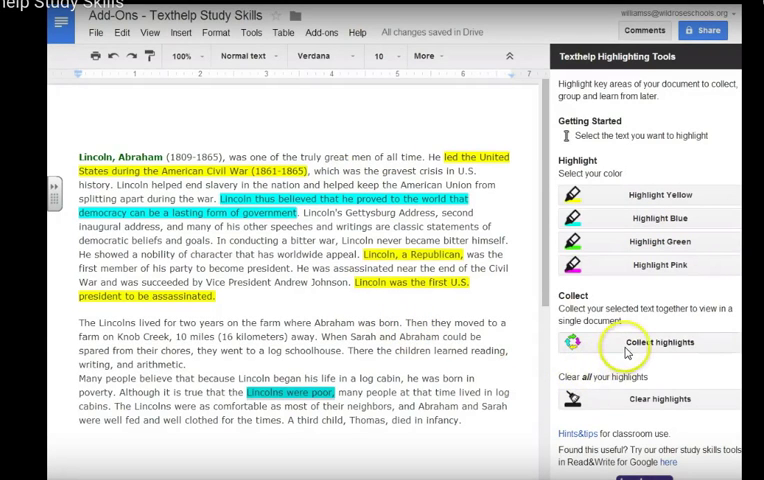
Collect the highlighted passages sorted by colour into a new Collected Highlights document and view it.
{"action": "left_click", "coordinate": [660, 342]}
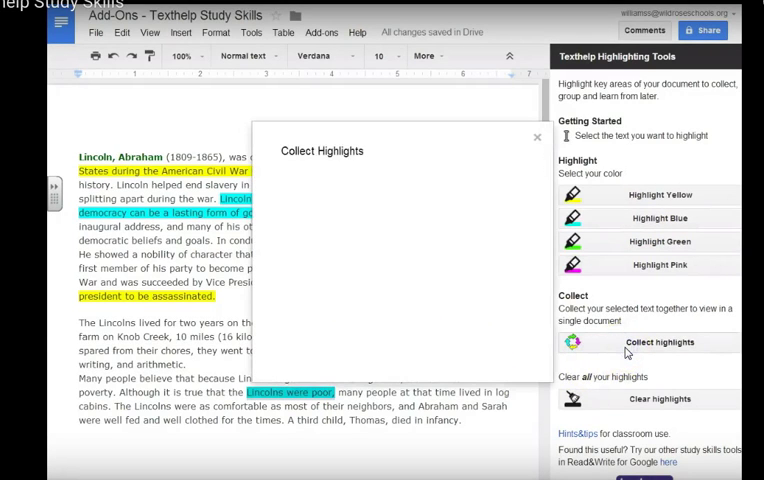
{"action": "left_click", "coordinate": [660, 342]}
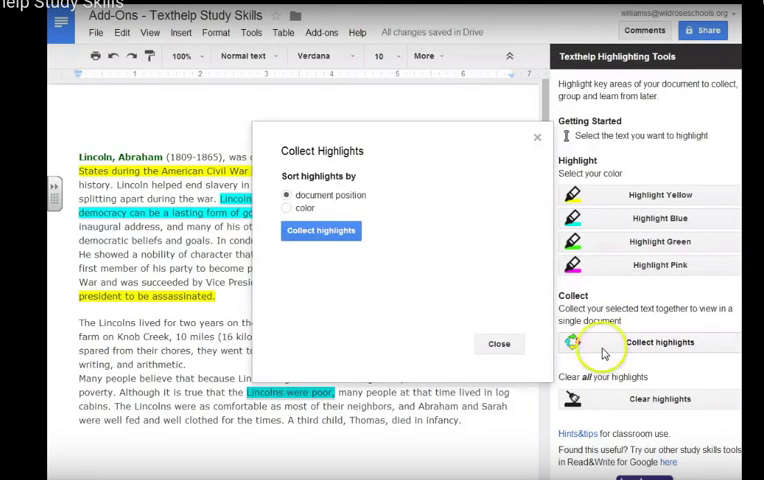
{"action": "mouse_move", "coordinate": [360, 196]}
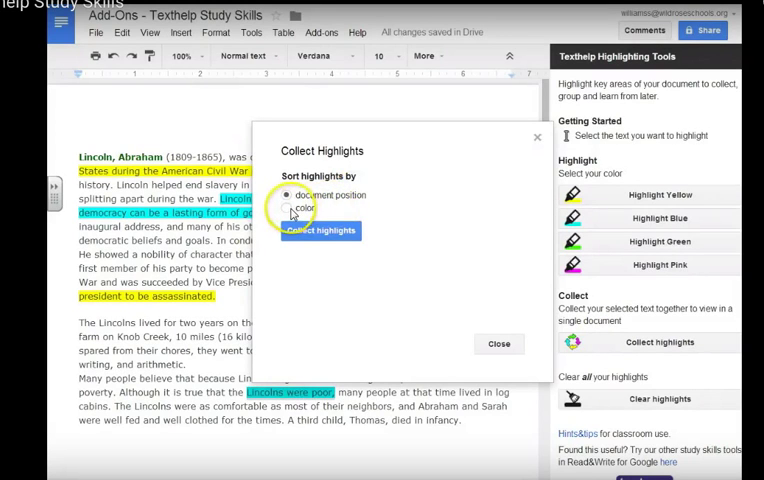
{"action": "left_click", "coordinate": [288, 208]}
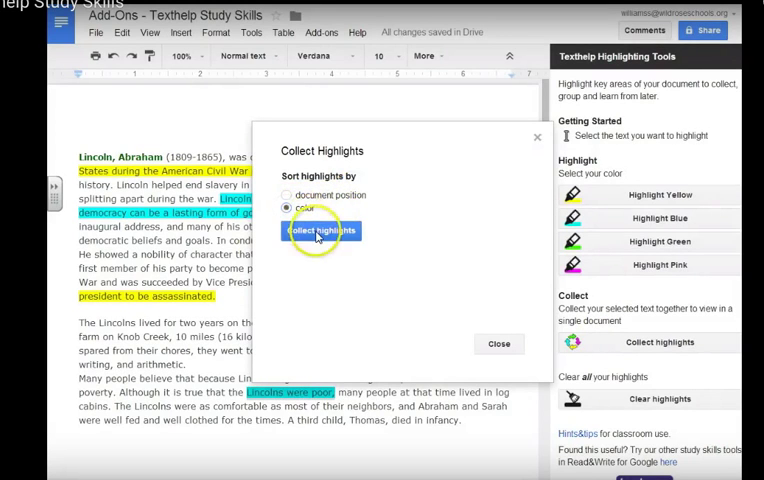
{"action": "left_click", "coordinate": [320, 232]}
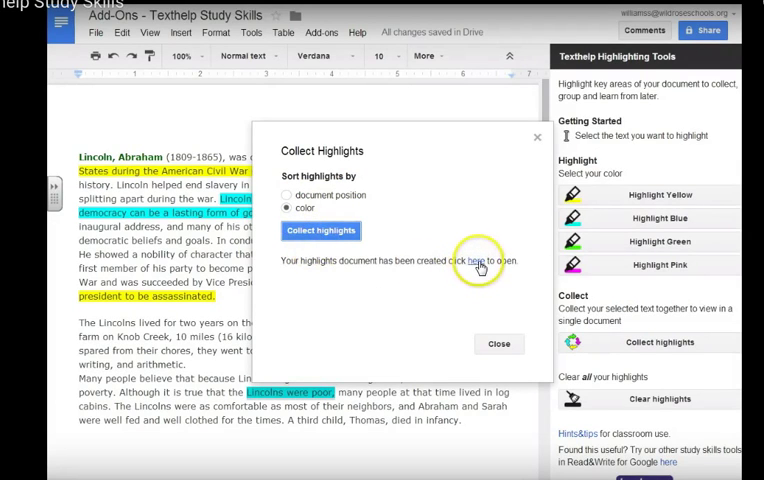
{"action": "left_click", "coordinate": [472, 260]}
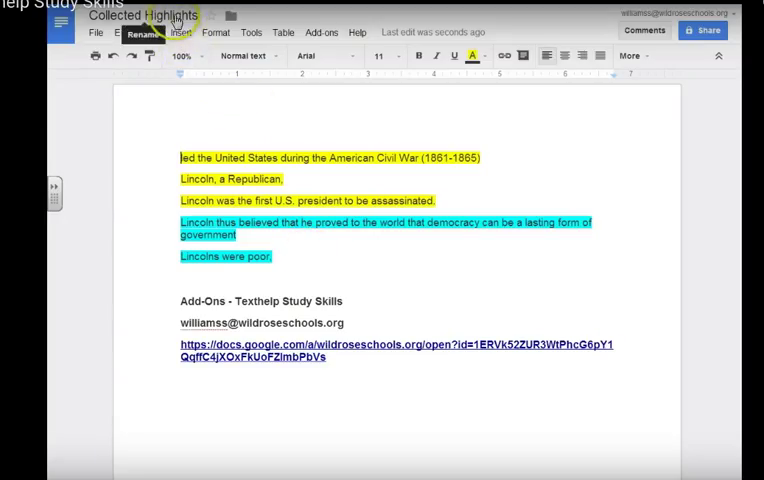
Rename the highlights document to 'Lincoln Collected Highlights'.
{"action": "left_click", "coordinate": [146, 16]}
{"action": "type", "text": "Lincoln- Collected Highlights"}
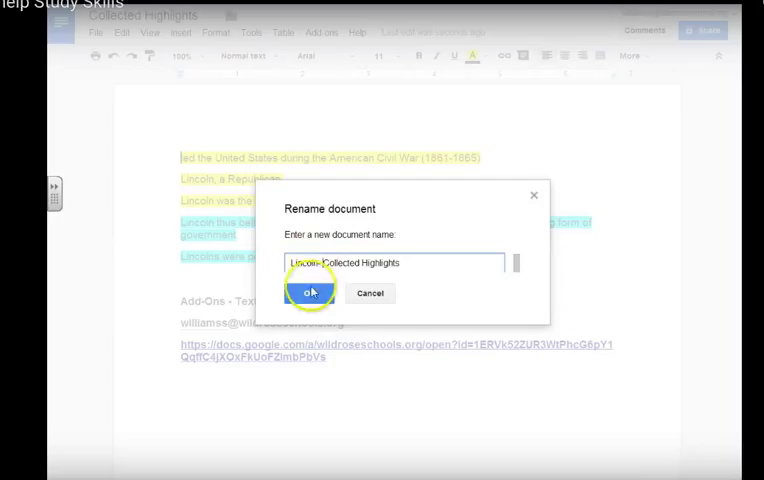
{"action": "left_click", "coordinate": [312, 292]}
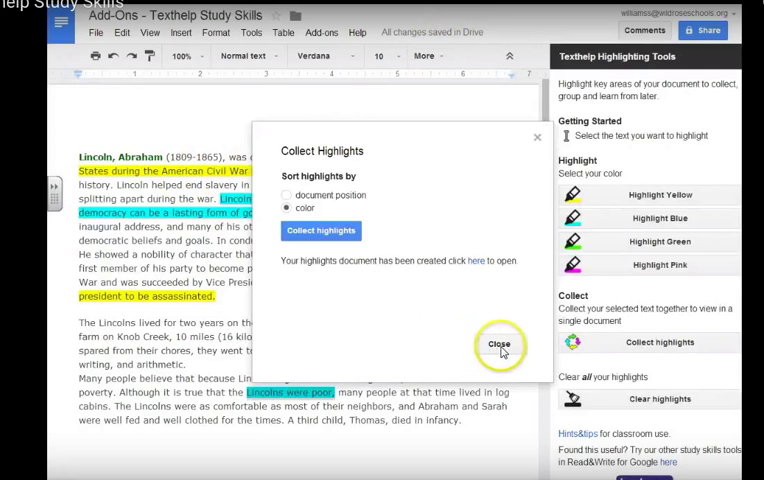
Close the Collect Highlights dialog, returning to the highlighted Lincoln document.
{"action": "left_click", "coordinate": [500, 344]}
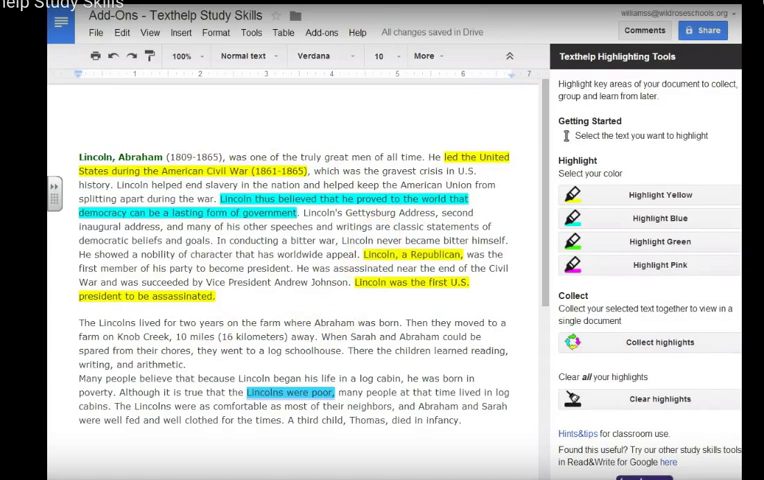
{"action": "left_click", "coordinate": [660, 342]}
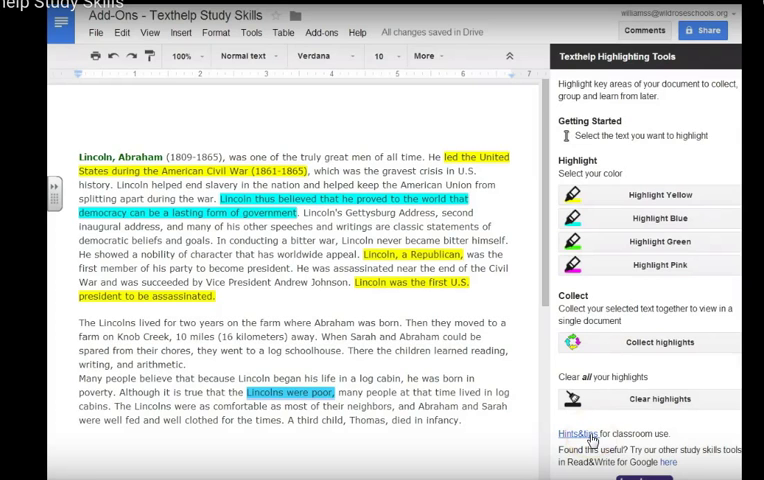
{"action": "left_click", "coordinate": [570, 434]}
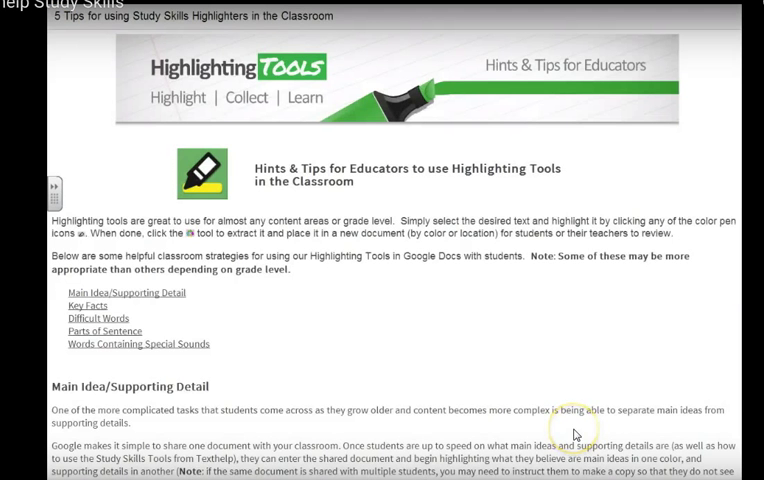
{"action": "scroll", "scroll_direction": "down", "scroll_amount": 3}
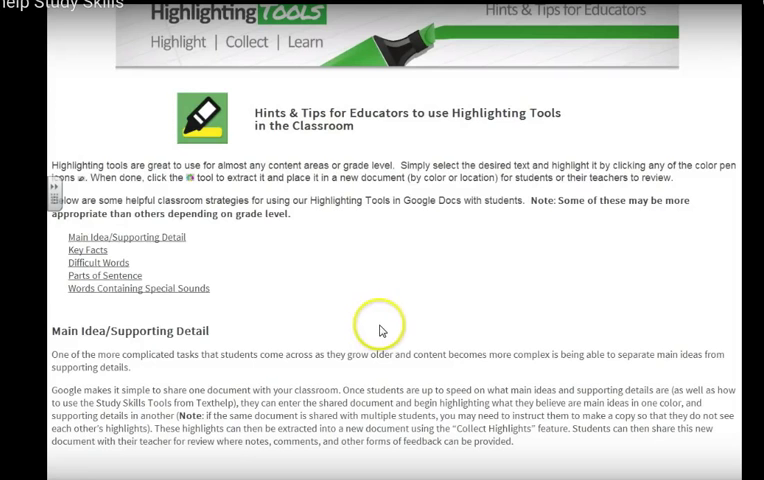
{"action": "scroll", "scroll_direction": "down", "scroll_amount": 3}
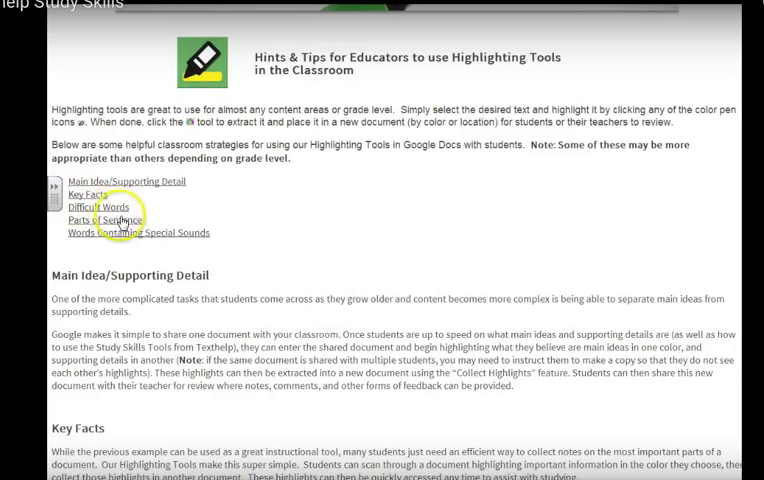
{"action": "scroll", "scroll_direction": "down", "scroll_amount": 3}
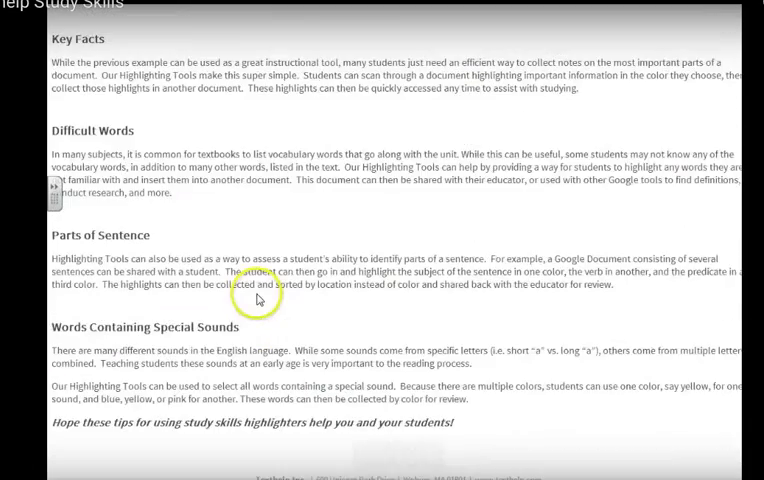
{"action": "scroll", "scroll_direction": "up", "scroll_amount": 3}
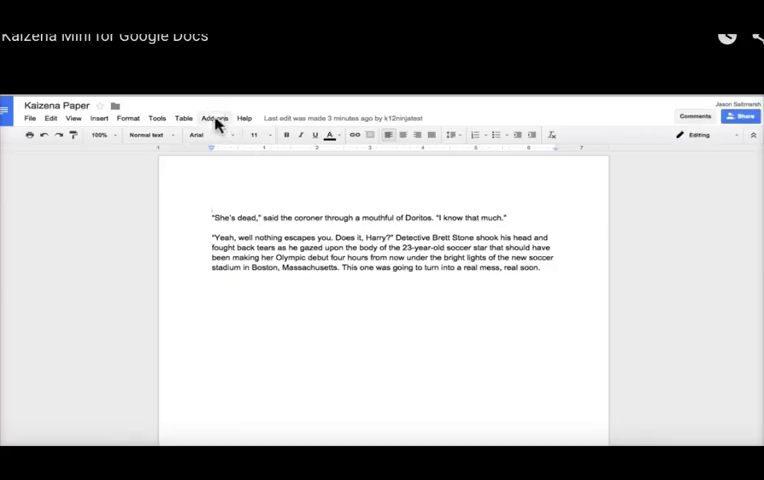
Launch the Kaizena Mini sidebar from the installed add-ons.
{"action": "left_click", "coordinate": [214, 116]}
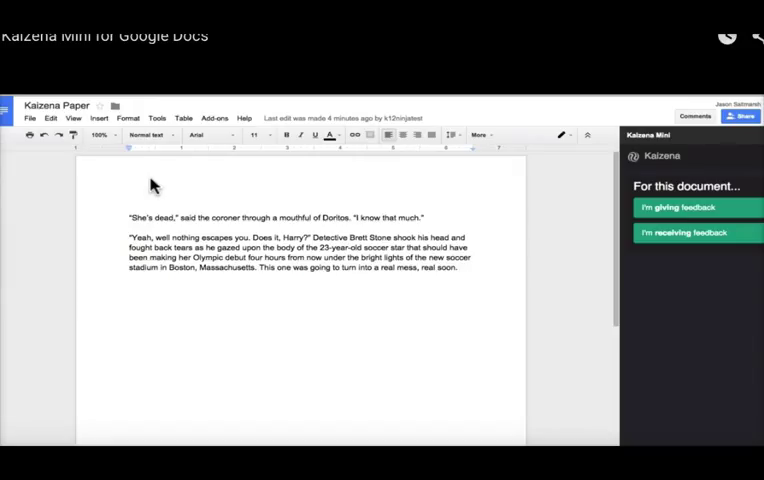
Choose 'I'm giving feedback', continue, and select the coroner's opening paragraph.
{"action": "left_click", "coordinate": [684, 208]}
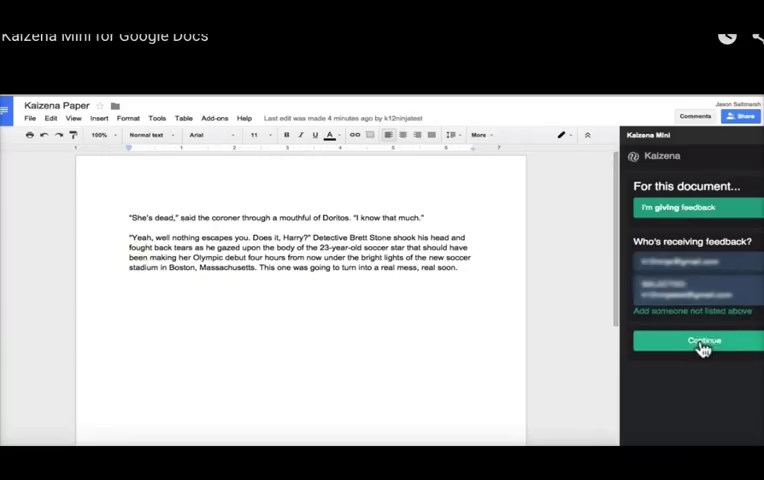
{"action": "left_click", "coordinate": [696, 344]}
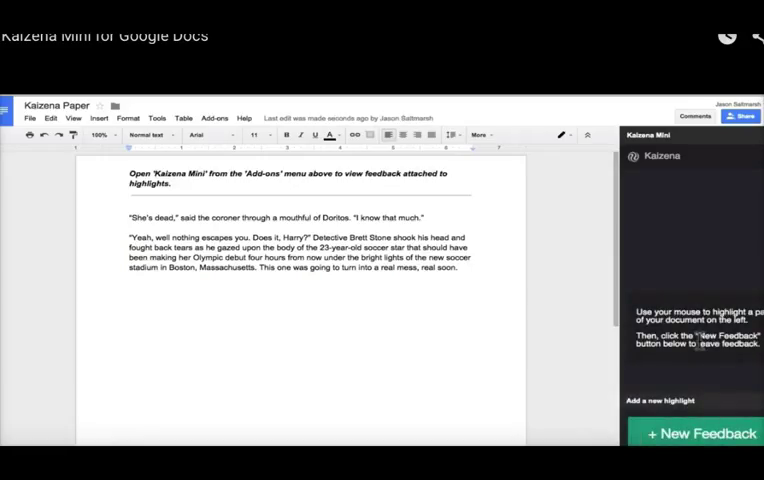
{"action": "mouse_move", "coordinate": [420, 336]}
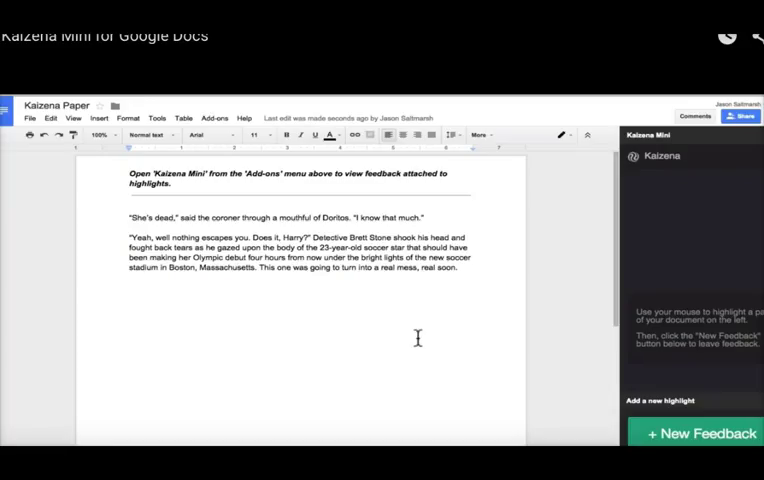
{"action": "left_click_drag", "start_coordinate": [128, 216], "coordinate": [260, 216]}
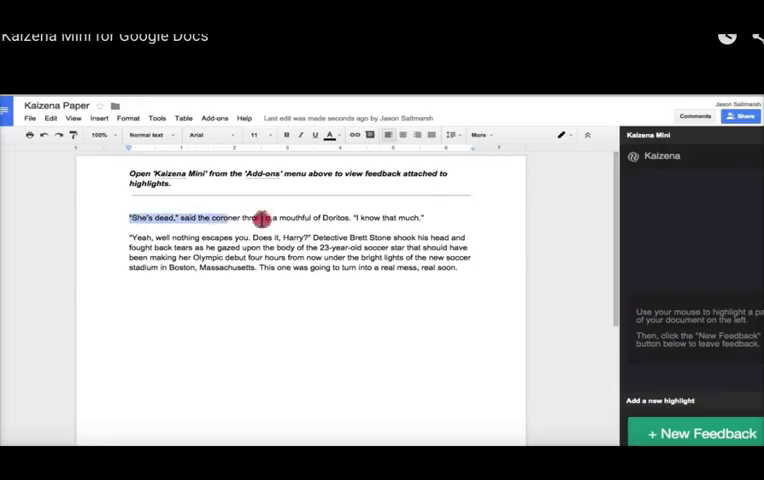
{"action": "left_click_drag", "start_coordinate": [258, 216], "coordinate": [424, 216]}
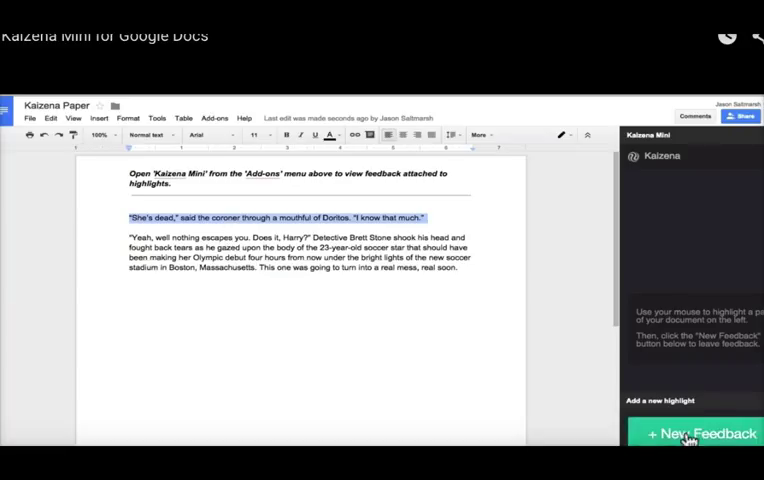
Add a new feedback card on the opening line tagged 'Hook' with a rating.
{"action": "left_click", "coordinate": [702, 432]}
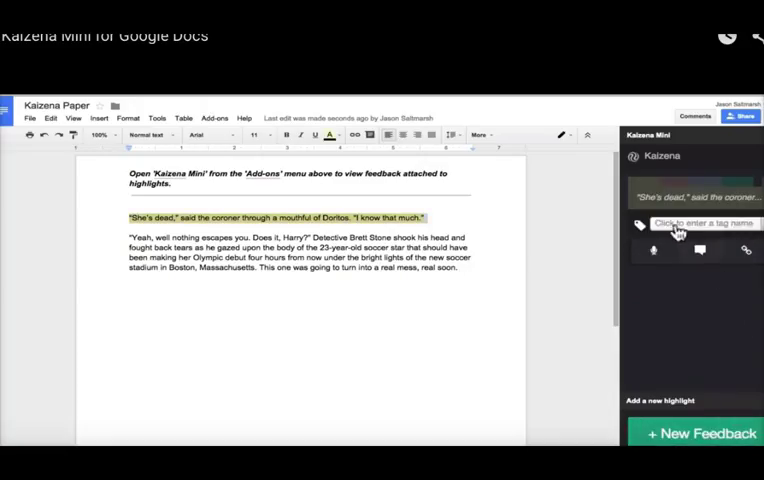
{"action": "left_click", "coordinate": [704, 224]}
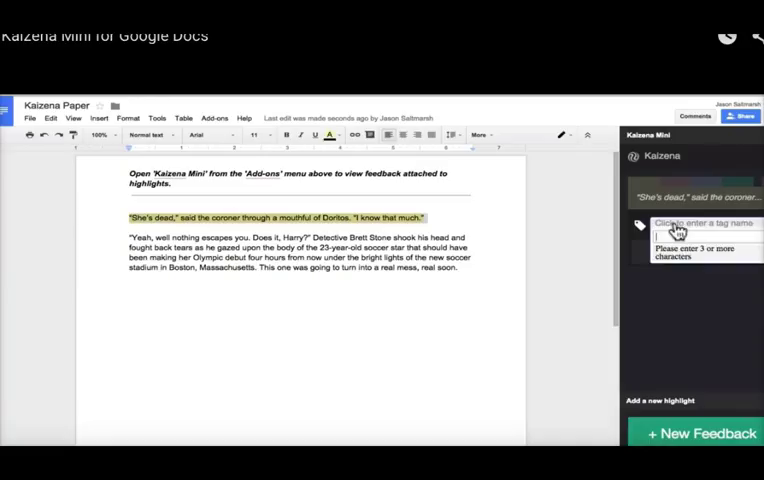
{"action": "type", "text": "Hook"}
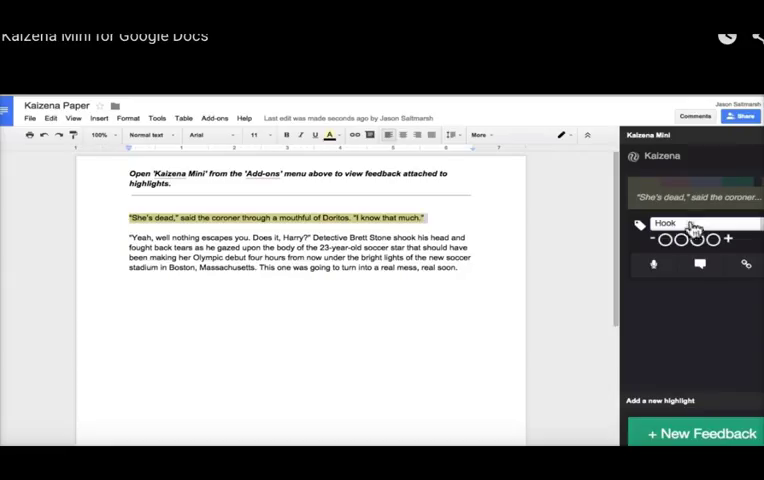
{"action": "left_click", "coordinate": [712, 240]}
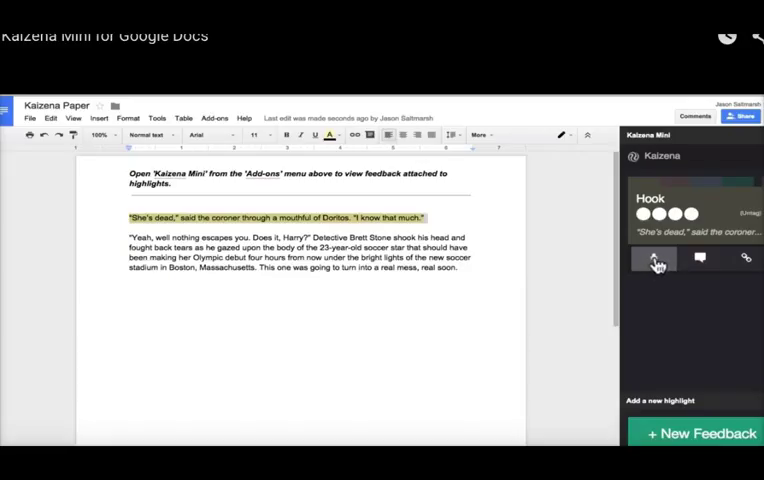
Record and save a voice comment on the Hook feedback item.
{"action": "left_click", "coordinate": [654, 258]}
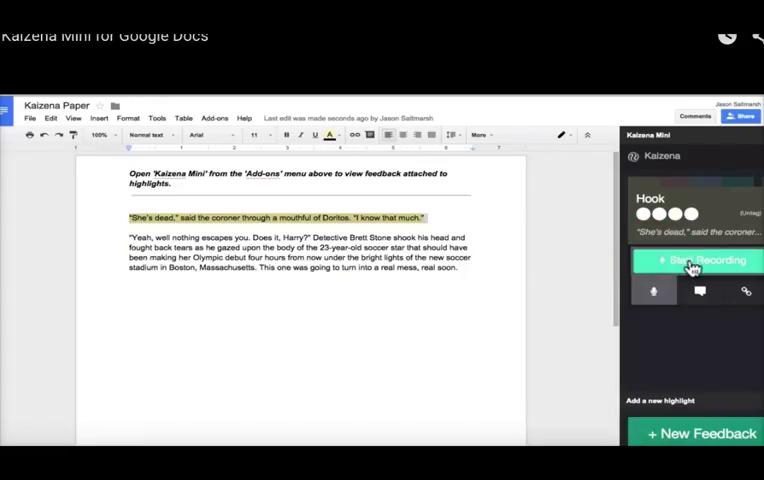
{"action": "left_click", "coordinate": [696, 260]}
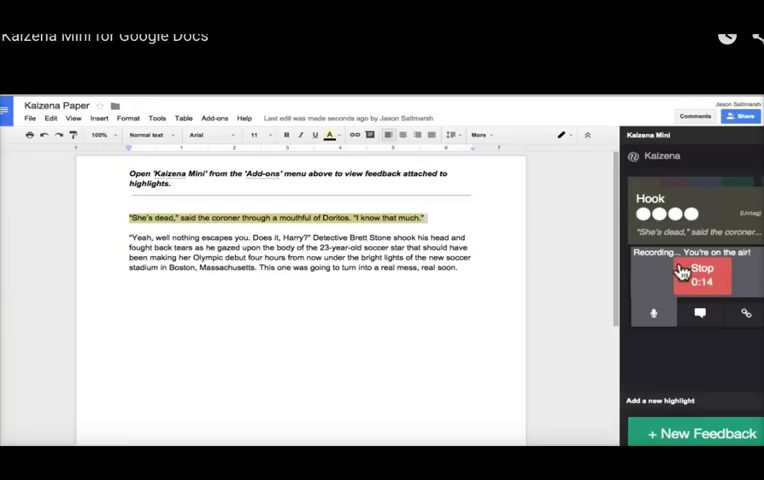
{"action": "left_click", "coordinate": [700, 276]}
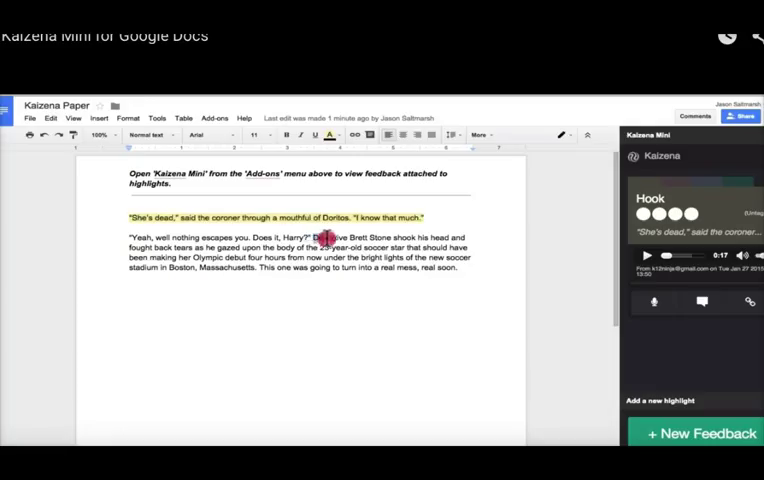
Attach the text comment 'run-on sentence' to Detective Brett Stone's long sentence.
{"action": "left_click_drag", "start_coordinate": [312, 238], "coordinate": [256, 268]}
{"action": "type", "text": "run-on sentence"}
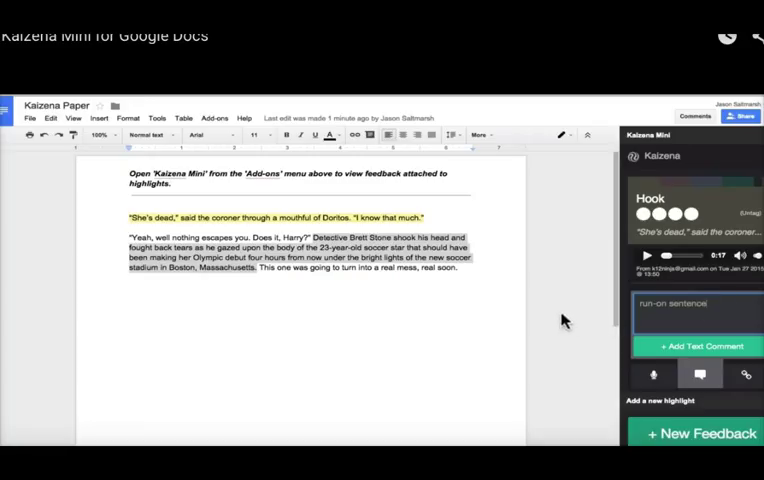
{"action": "left_click", "coordinate": [700, 346]}
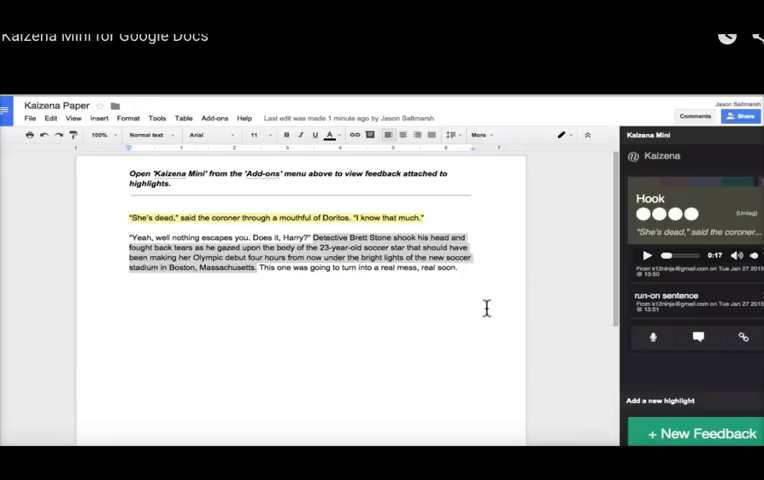
{"action": "mouse_move", "coordinate": [500, 302]}
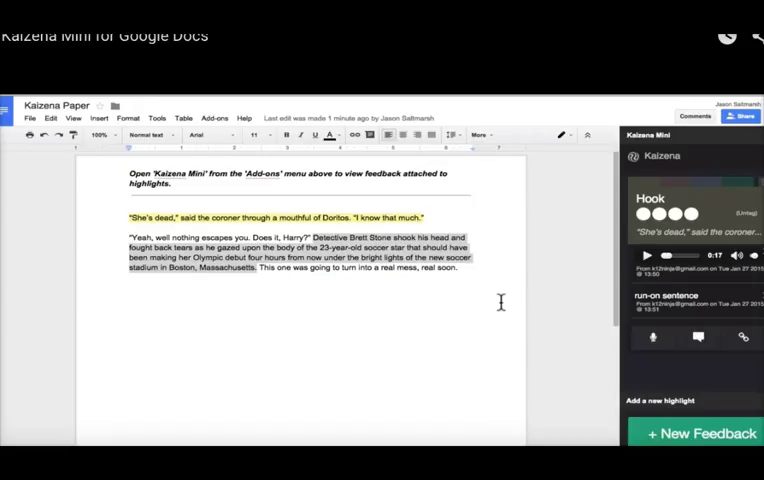
{"action": "mouse_move", "coordinate": [584, 164]}
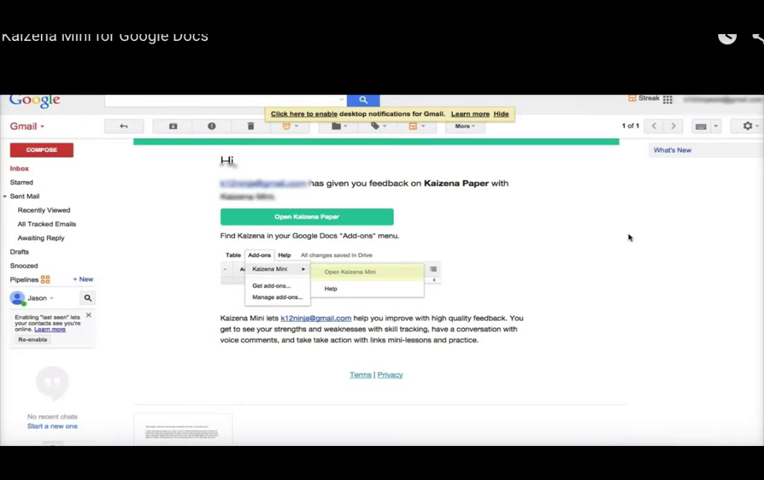
{"action": "mouse_move", "coordinate": [600, 220]}
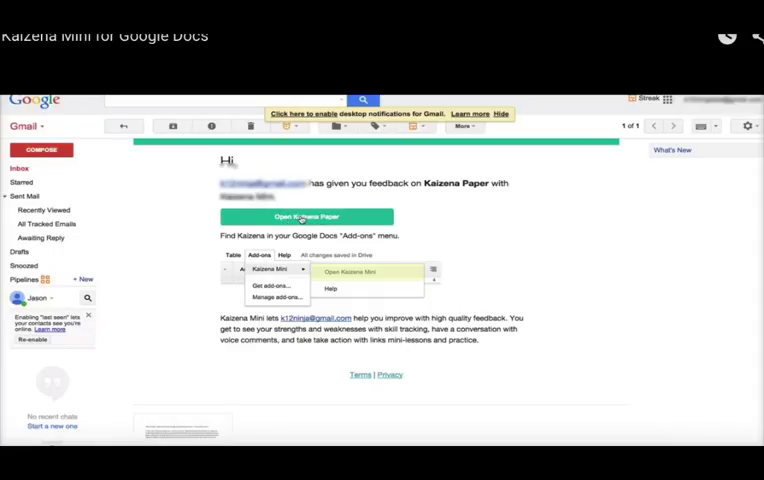
{"action": "mouse_move", "coordinate": [244, 242]}
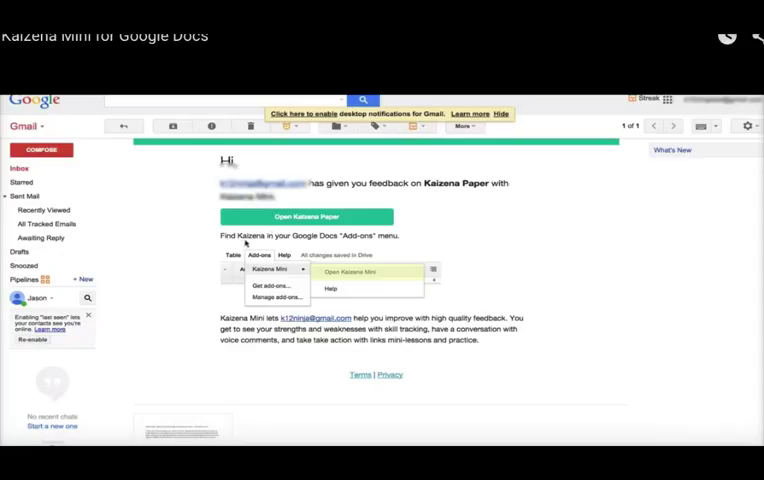
{"action": "mouse_move", "coordinate": [244, 238]}
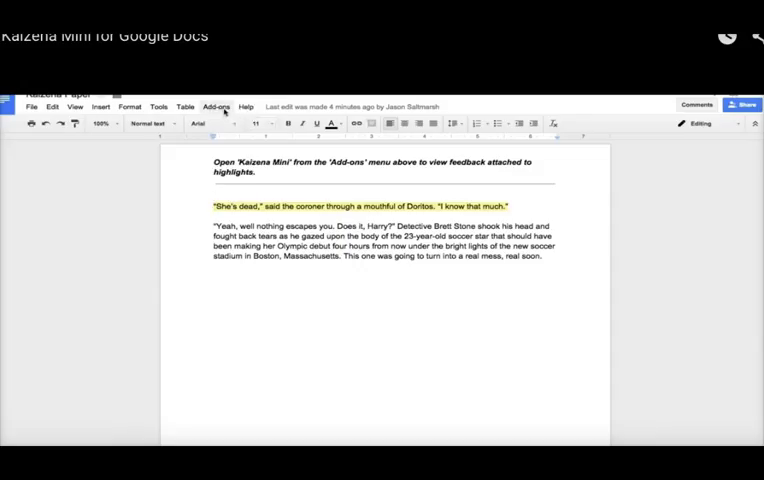
Reopen the Kaizena Mini sidebar from the Add-ons menu to show the Hook feedback.
{"action": "left_click", "coordinate": [216, 106]}
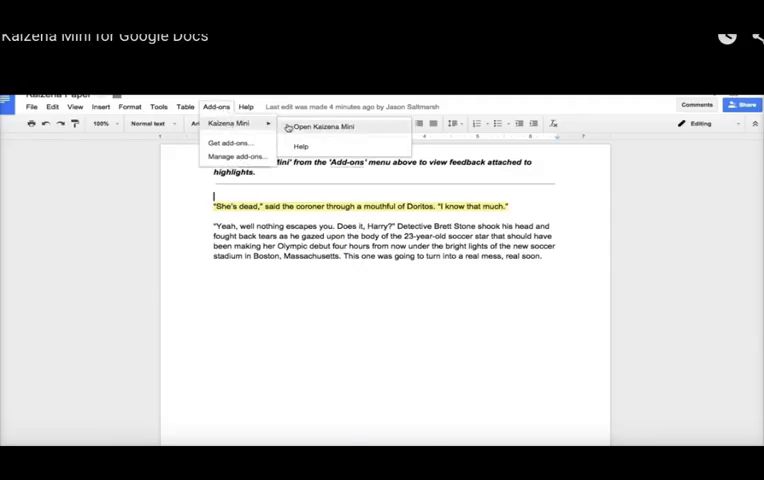
{"action": "left_click", "coordinate": [322, 126]}
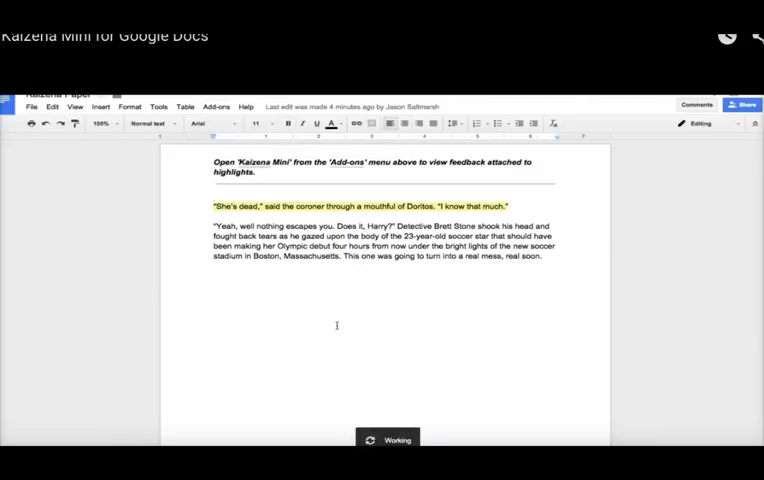
{"action": "left_click", "coordinate": [216, 108]}
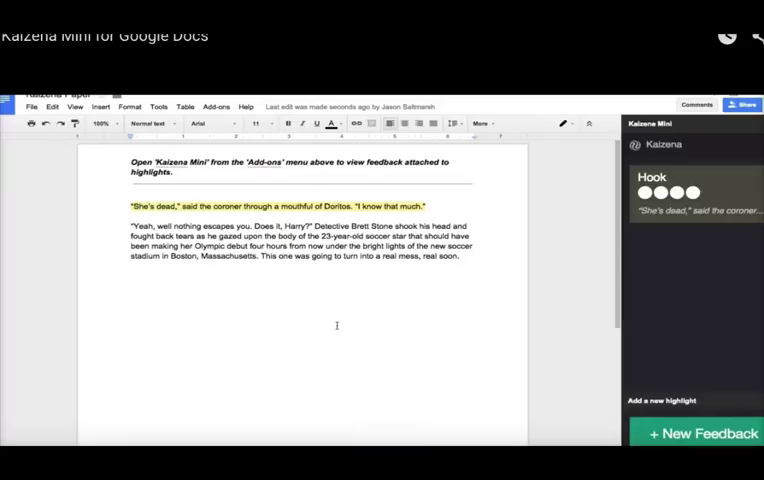
{"action": "mouse_move", "coordinate": [348, 322]}
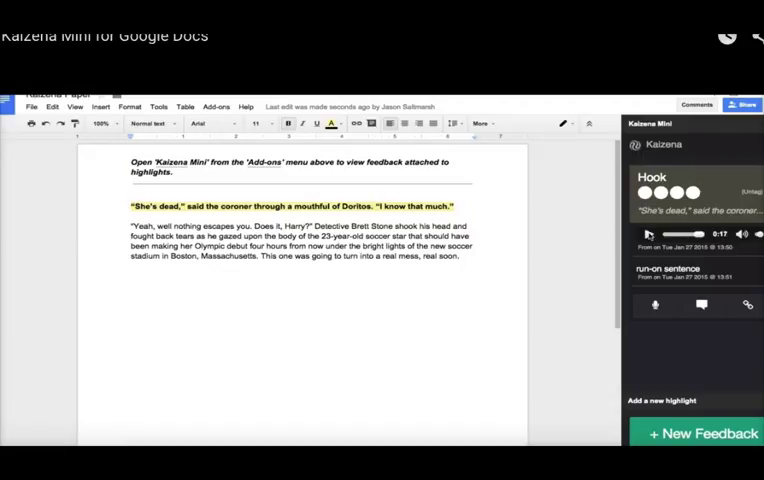
{"action": "mouse_move", "coordinate": [592, 216]}
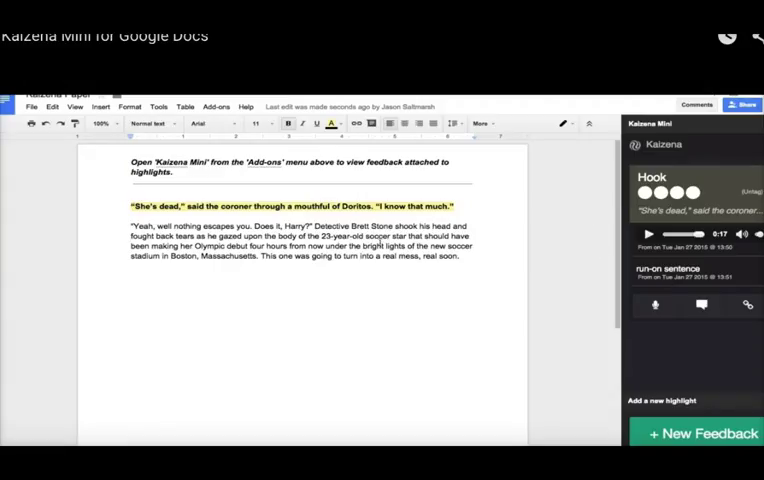
{"action": "mouse_move", "coordinate": [416, 298]}
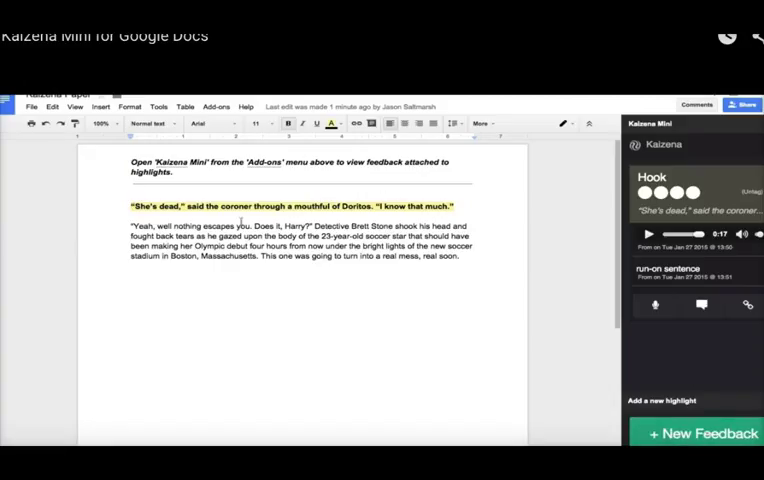
Highlight the Detective Brett Stone sentences and record a voice comment on them.
{"action": "left_click_drag", "start_coordinate": [128, 224], "coordinate": [340, 236]}
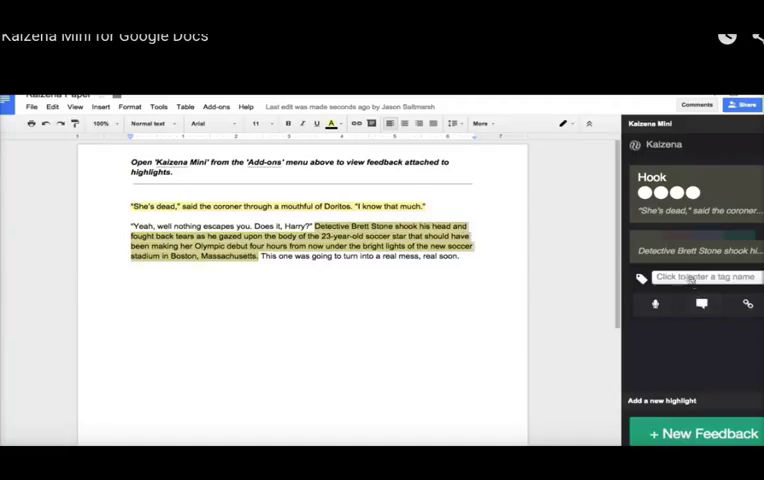
{"action": "left_click", "coordinate": [654, 304]}
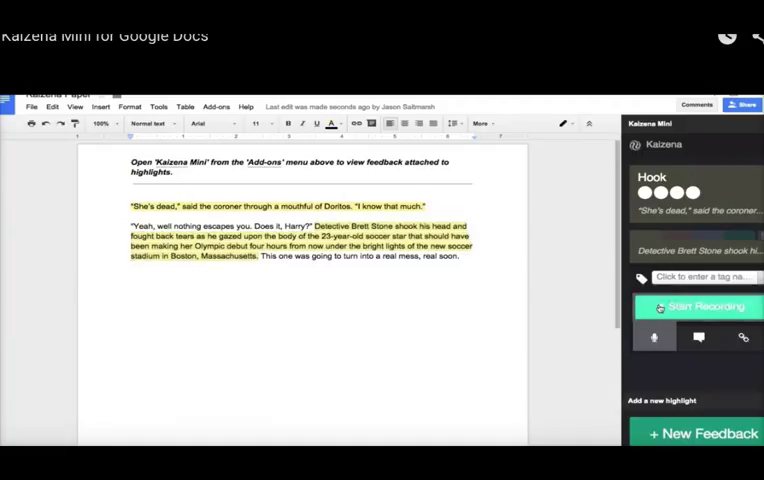
{"action": "left_click", "coordinate": [696, 306]}
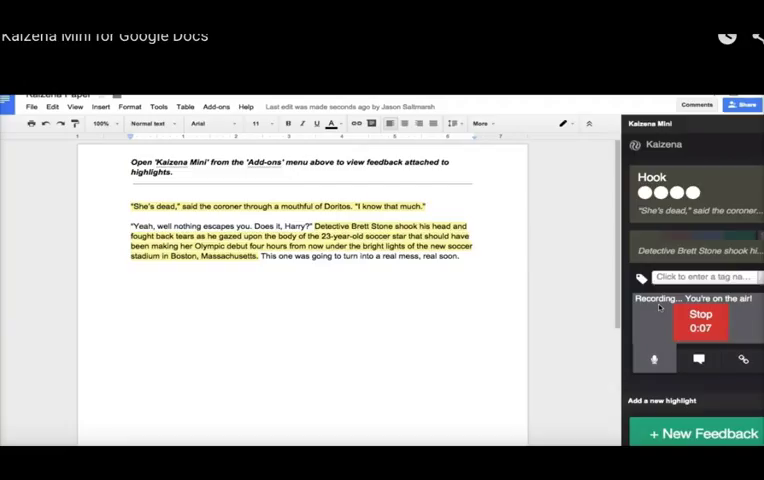
{"action": "left_click", "coordinate": [700, 322]}
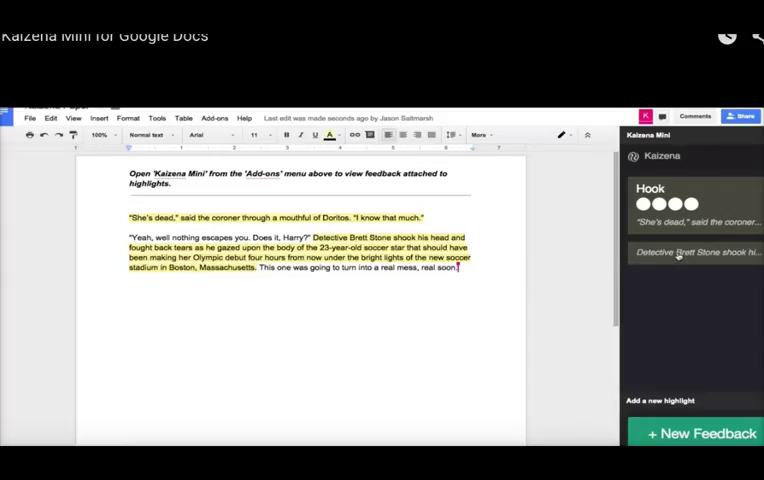
Expand the Detective Brett Stone highlight in the Kaizena Mini sidebar.
{"action": "left_click", "coordinate": [690, 252]}
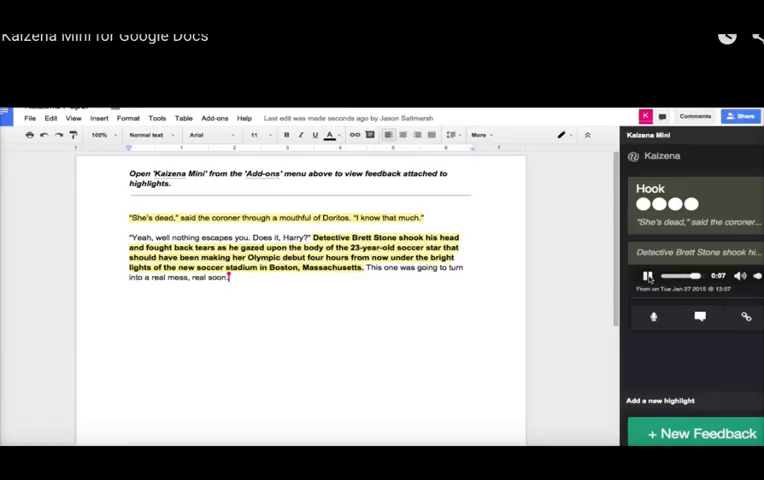
{"action": "left_click", "coordinate": [646, 276]}
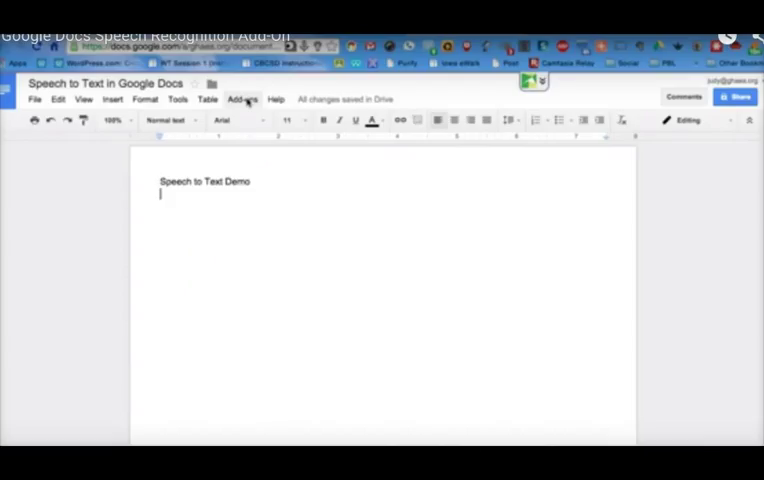
Launch the Speech Recognition add-on sidebar beside the Speech to Text Demo document.
{"action": "left_click", "coordinate": [242, 100]}
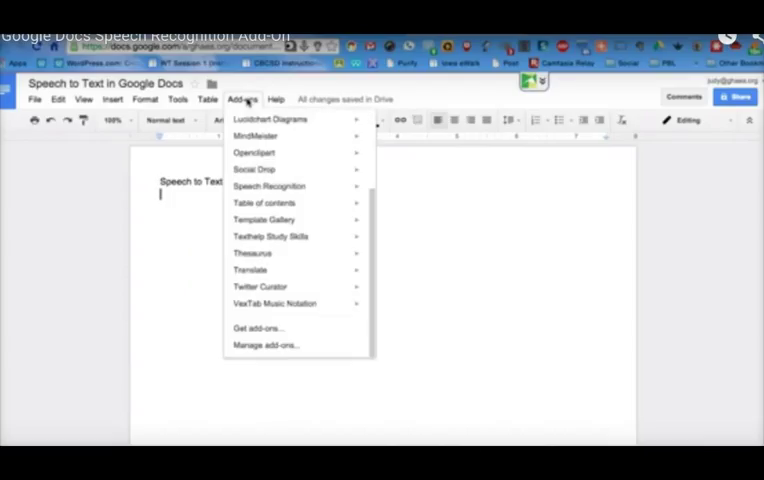
{"action": "mouse_move", "coordinate": [268, 186]}
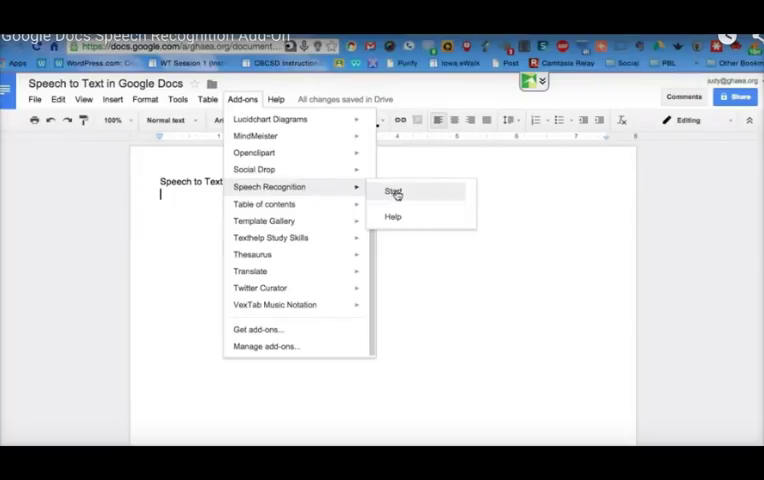
{"action": "left_click", "coordinate": [392, 192]}
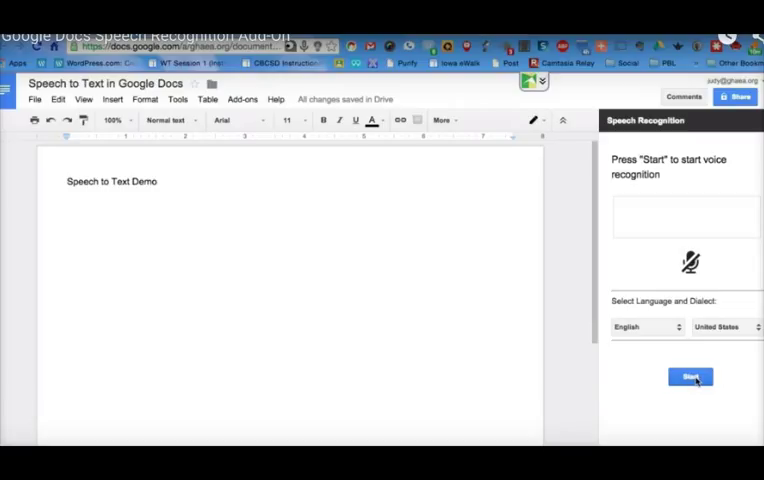
Dictate the paragraph 'and now when I start talking it will do its best to understand...' into the document.
{"action": "left_click", "coordinate": [690, 376]}
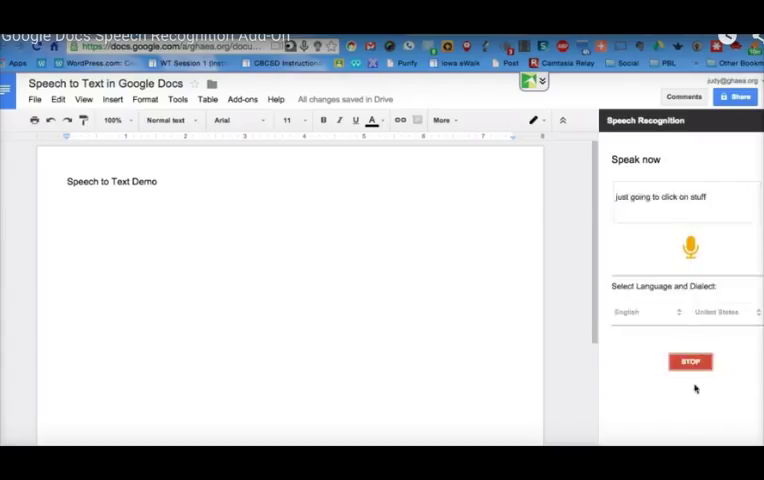
{"action": "left_click", "coordinate": [690, 360]}
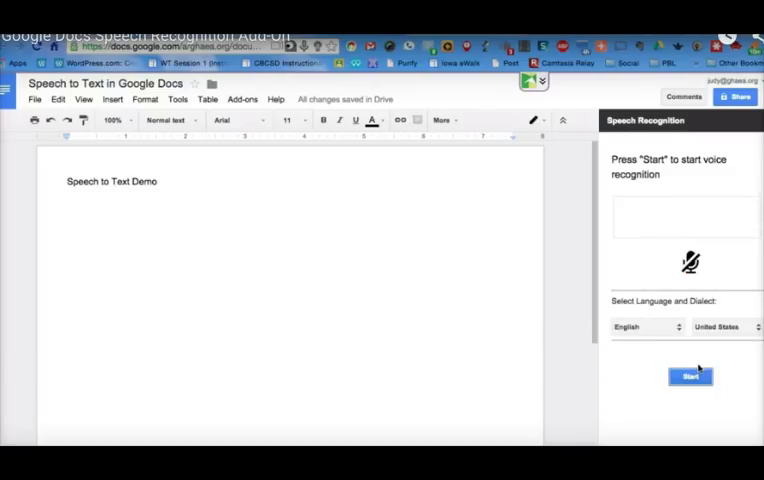
{"action": "type", "text": "and now when I start talking it will do its best to understand what that what I am saying I could read a paragraph I could simply talk like I am now an inter my text from my document when I'm finished just going to click on stop"}
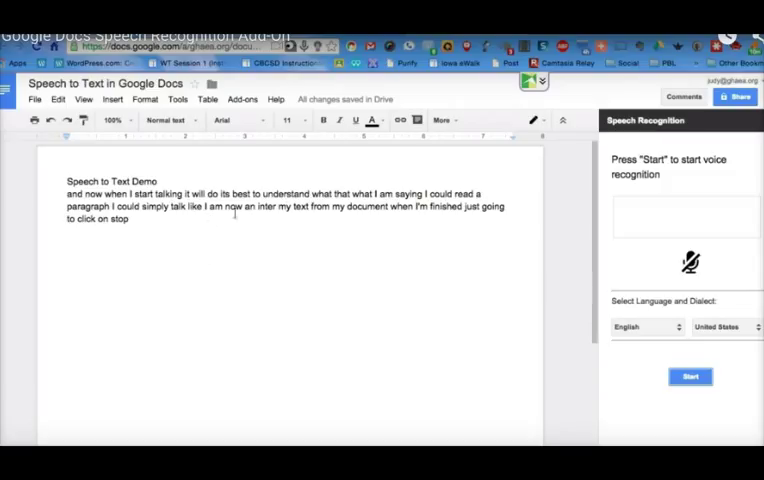
Dictate a second passage about Jack waking to a nagging thought into the demo document.
{"action": "double_click", "coordinate": [262, 208]}
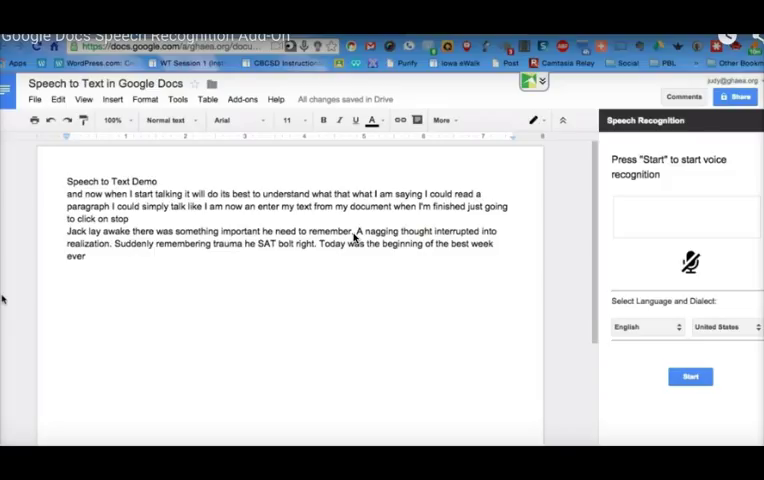
{"action": "mouse_move", "coordinate": [352, 240]}
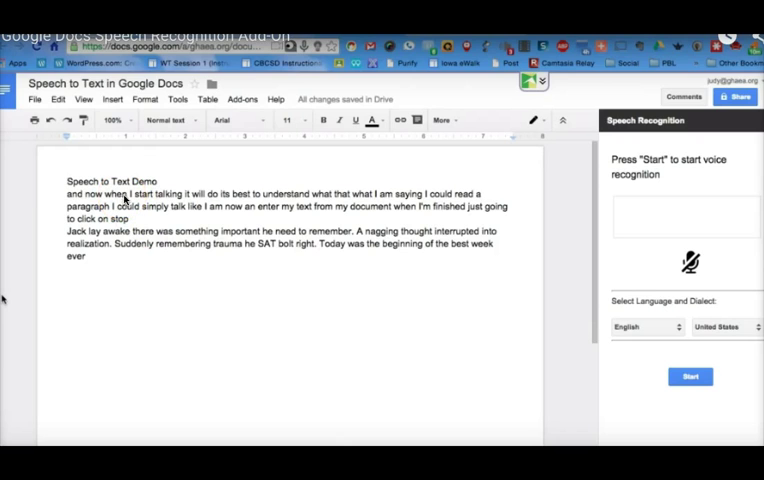
{"action": "mouse_move", "coordinate": [420, 220]}
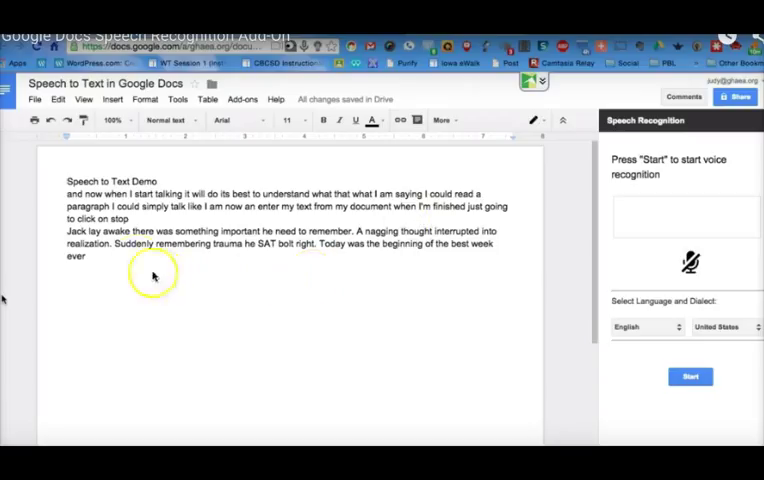
{"action": "mouse_move", "coordinate": [110, 252]}
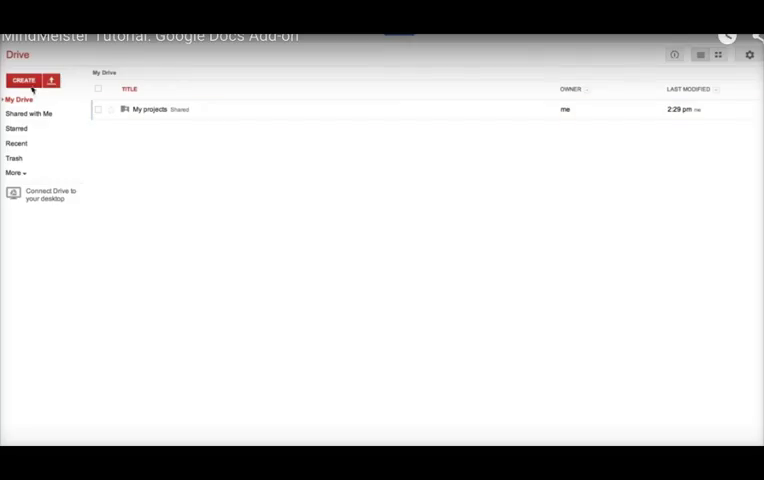
Show Google Drive's Create menu of new item types over My Drive.
{"action": "left_click", "coordinate": [24, 80]}
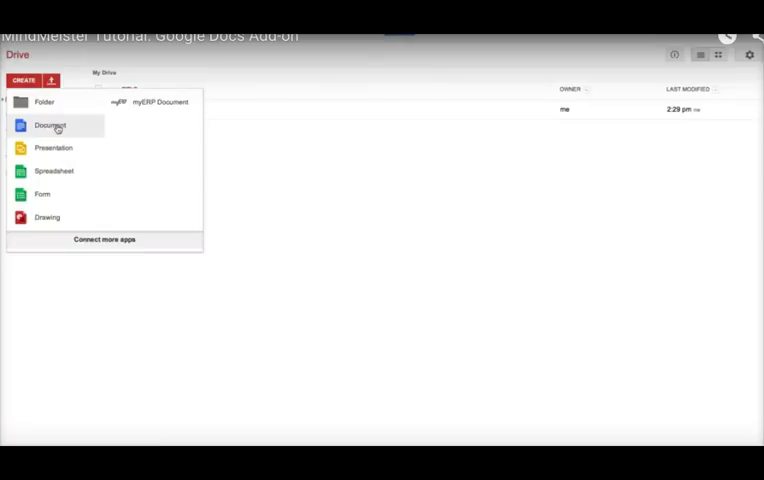
Start a new document with the 'Project' outline text and select it all.
{"action": "left_click", "coordinate": [52, 126]}
{"action": "type", "text": "My Marketing"}
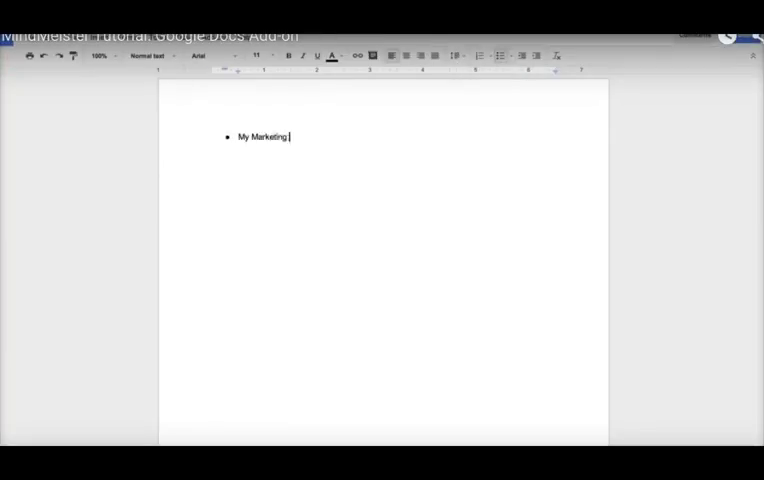
{"action": "type", "text": "Project"}
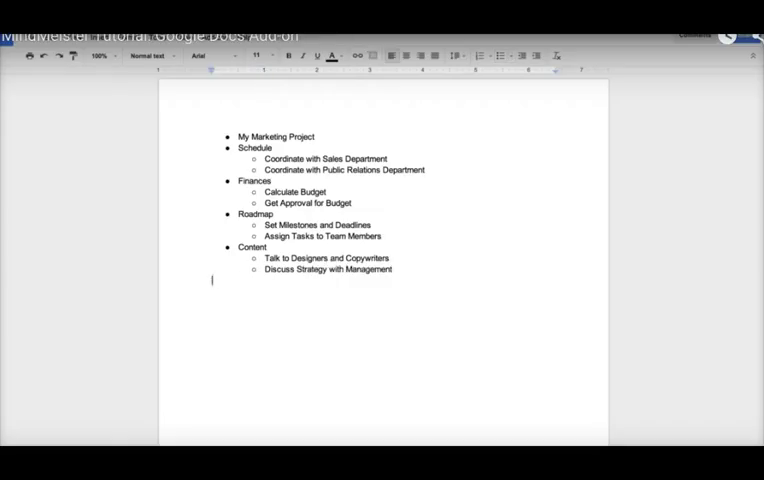
{"action": "key", "text": "ctrl+a"}
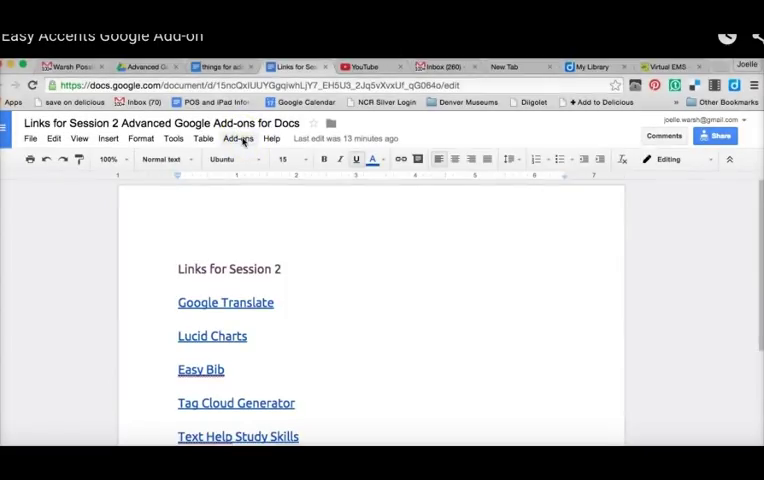
Start the Easy Accents add-on and choose Spanish as its language.
{"action": "left_click", "coordinate": [238, 138]}
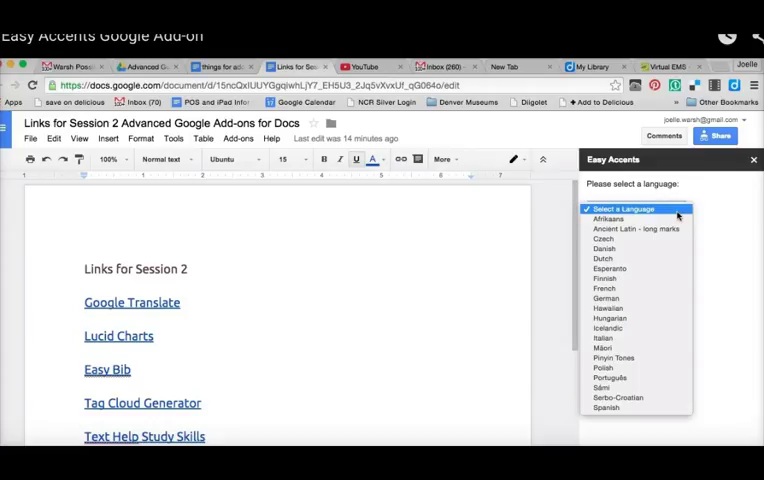
{"action": "left_click", "coordinate": [604, 408]}
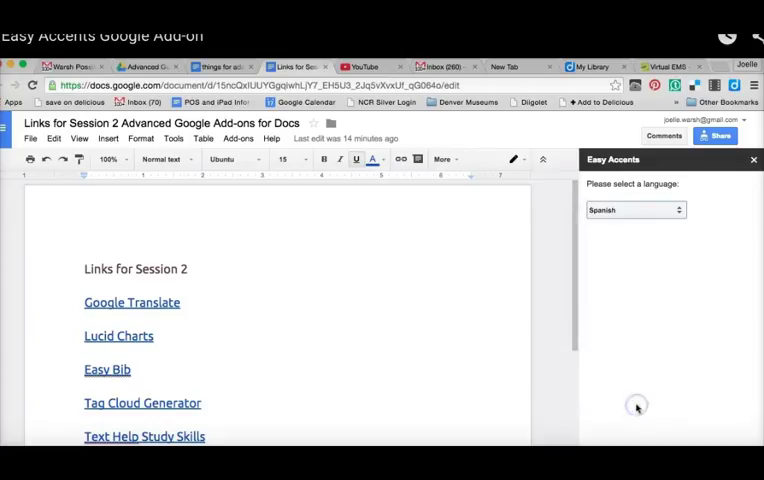
Load the Spanish accent set and insert an á right after Google Translate.
{"action": "left_click", "coordinate": [636, 208]}
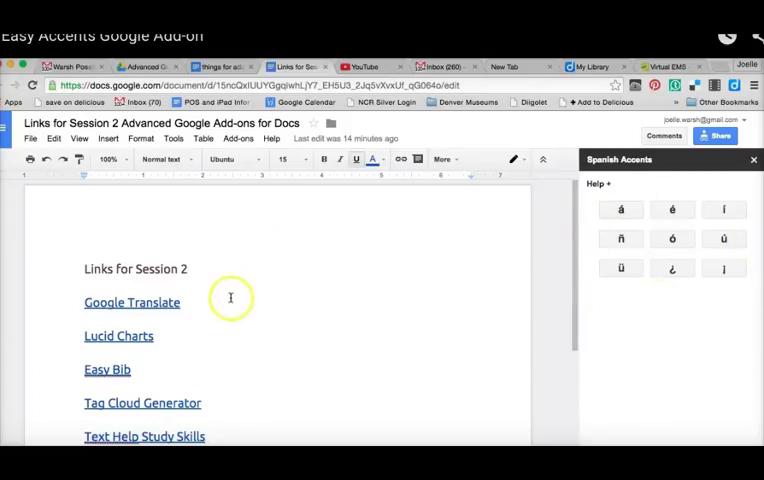
{"action": "left_click", "coordinate": [184, 302]}
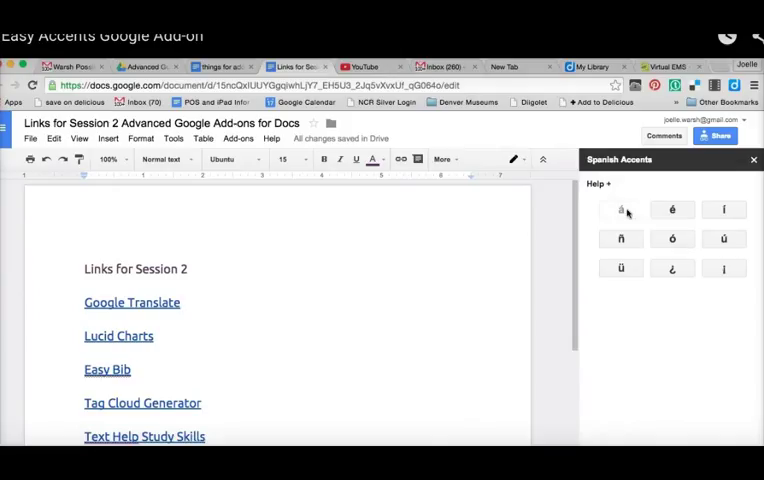
{"action": "left_click", "coordinate": [620, 208]}
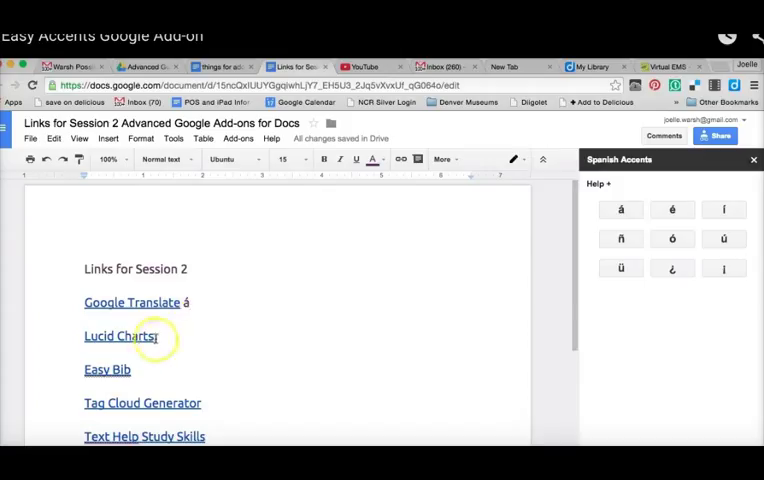
Insert an ñ right after Lucid Charts.
{"action": "left_click", "coordinate": [120, 336]}
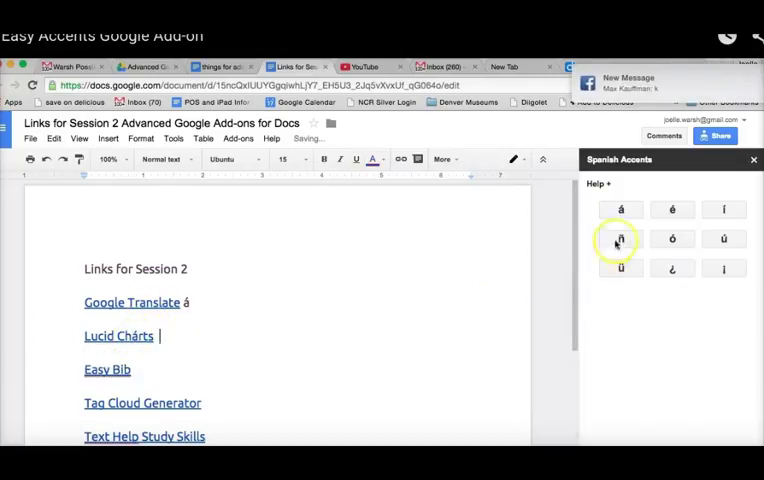
{"action": "left_click", "coordinate": [620, 238]}
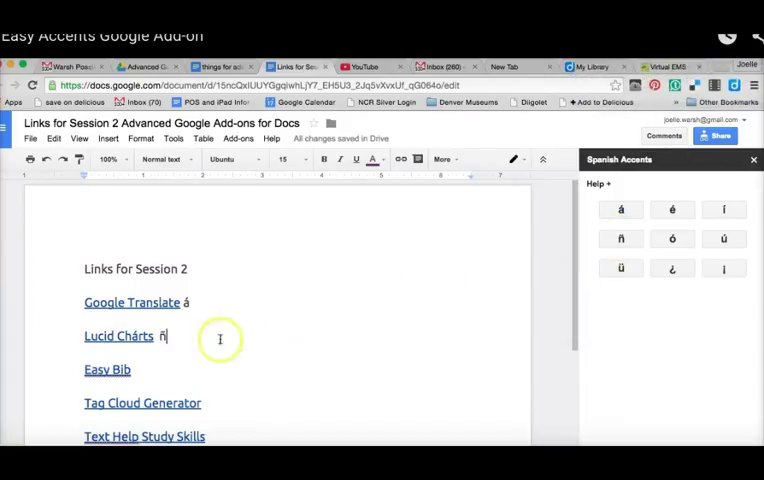
{"action": "mouse_move", "coordinate": [164, 404]}
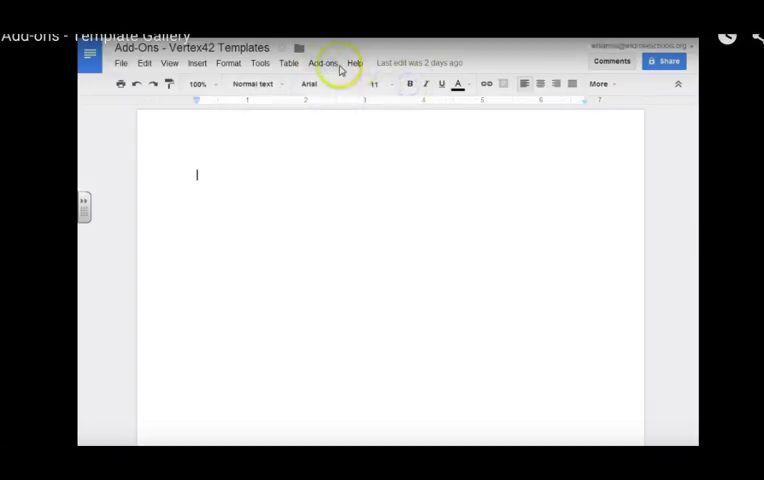
Launch the Vertex42 Template Gallery from the Add-ons menu.
{"action": "left_click", "coordinate": [324, 62]}
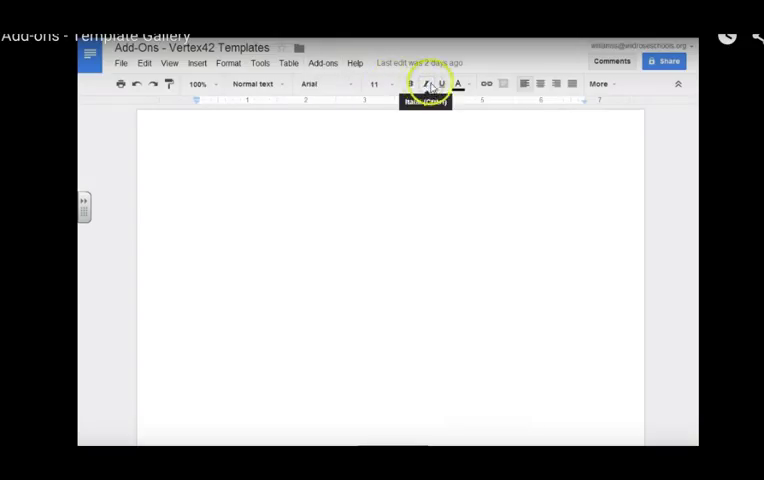
{"action": "left_click", "coordinate": [322, 62]}
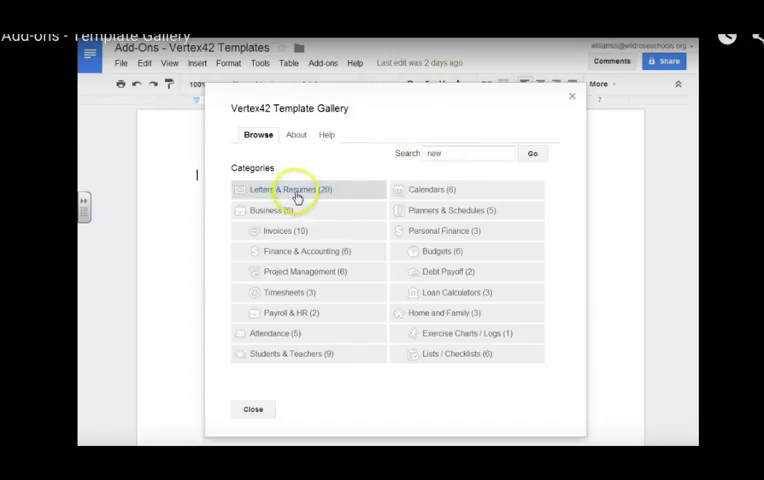
{"action": "mouse_move", "coordinate": [328, 196]}
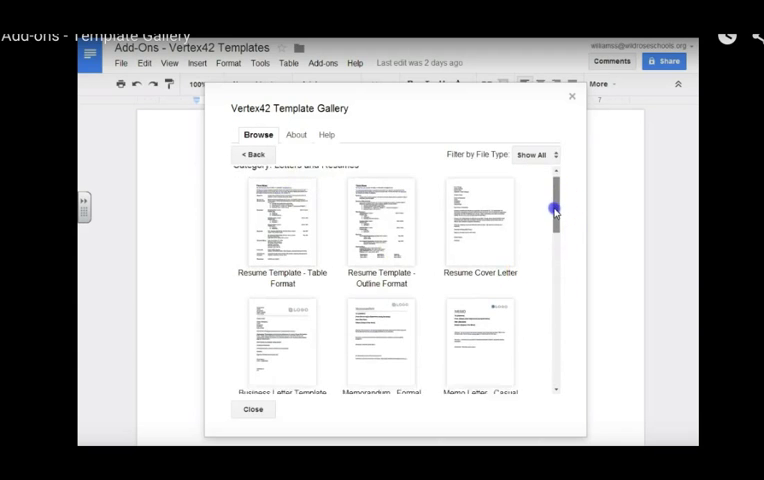
{"action": "scroll", "scroll_direction": "down", "scroll_amount": 3}
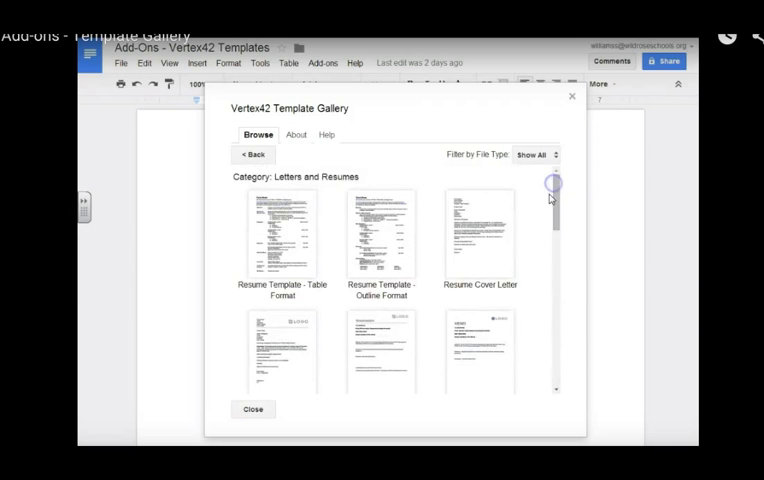
Browse the gallery's category list and look through the Students & Teachers templates.
{"action": "left_click", "coordinate": [252, 154]}
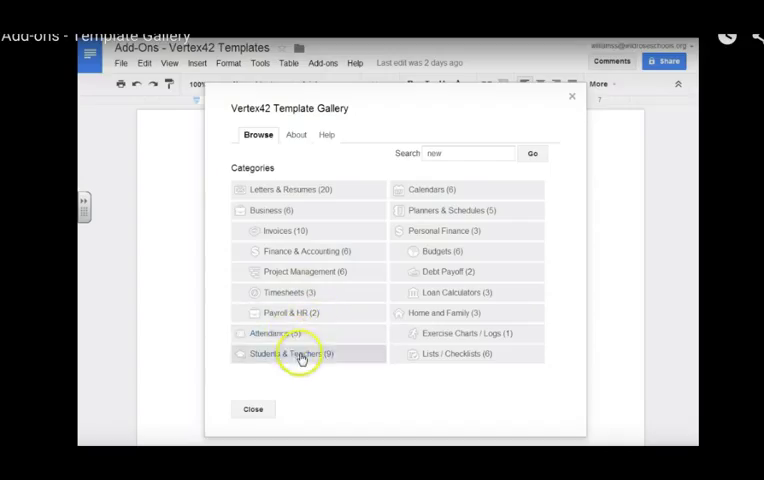
{"action": "left_click", "coordinate": [290, 352]}
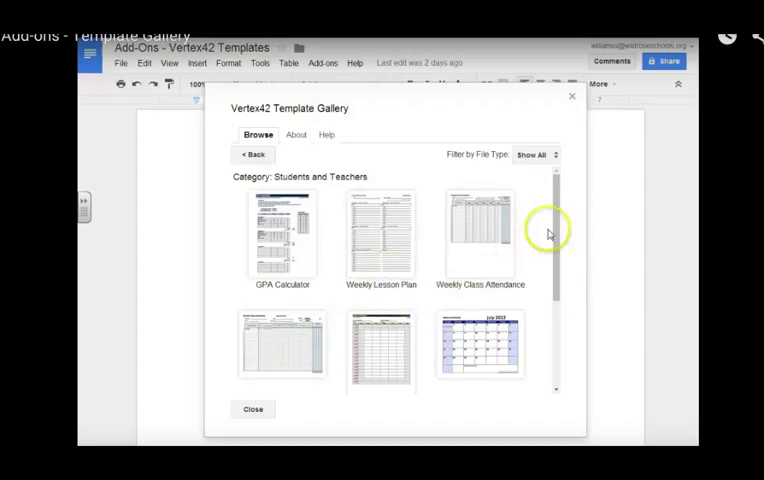
{"action": "scroll", "scroll_direction": "down", "scroll_amount": 3}
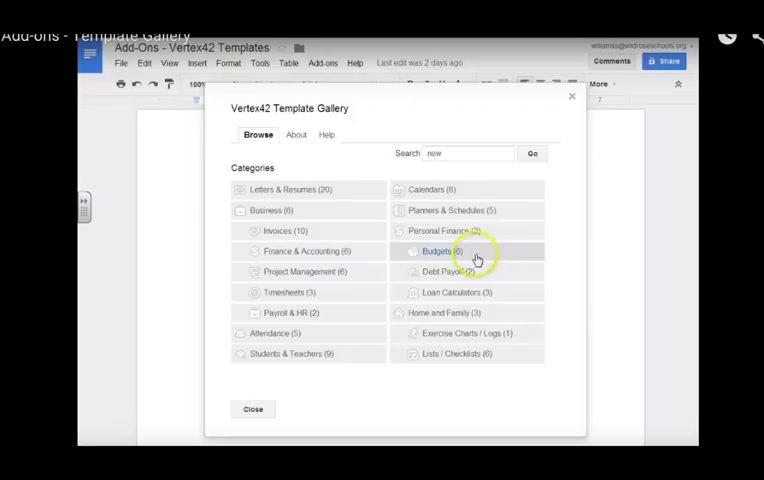
{"action": "mouse_move", "coordinate": [484, 332]}
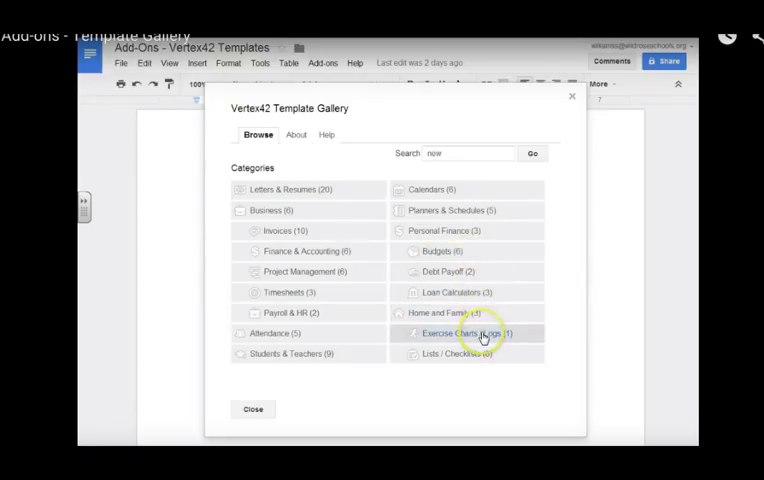
Copy the Weekly Lesson Plan template to Google Drive and open the new file.
{"action": "left_click", "coordinate": [288, 352]}
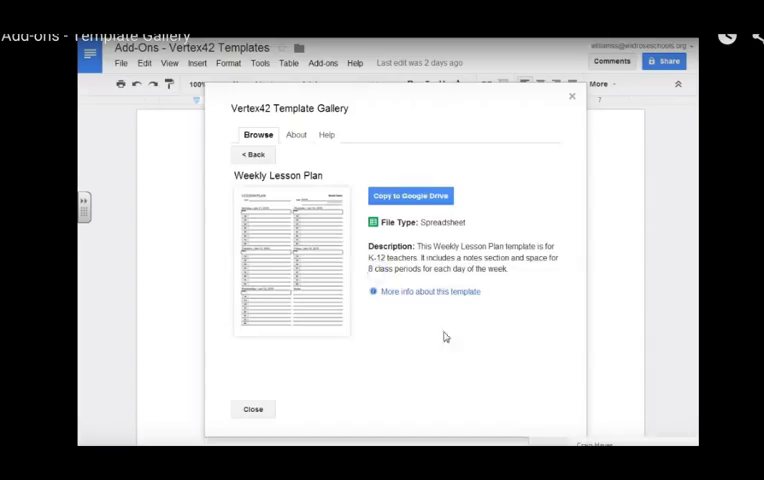
{"action": "mouse_move", "coordinate": [548, 392]}
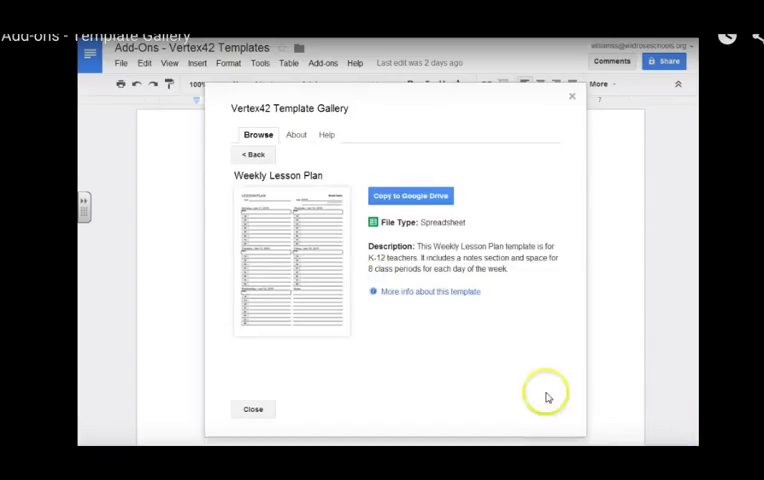
{"action": "mouse_move", "coordinate": [410, 196]}
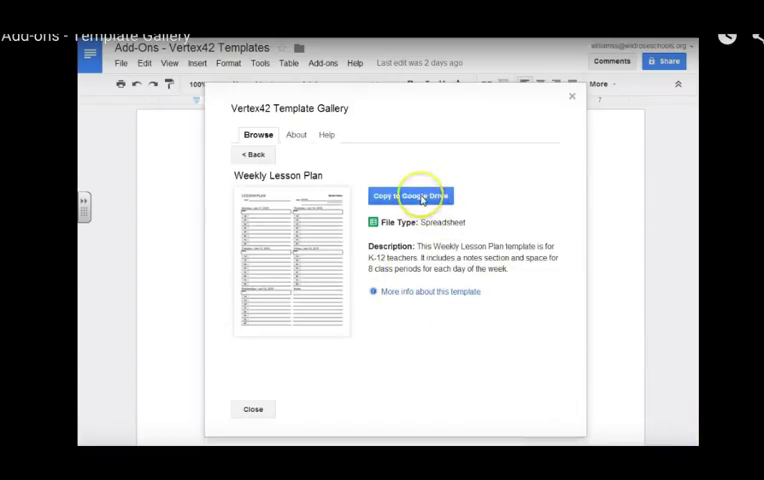
{"action": "left_click", "coordinate": [410, 196]}
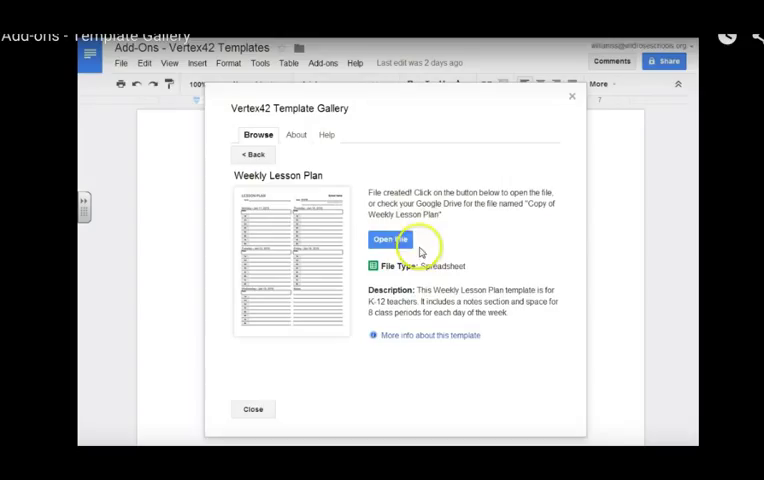
{"action": "left_click", "coordinate": [390, 240]}
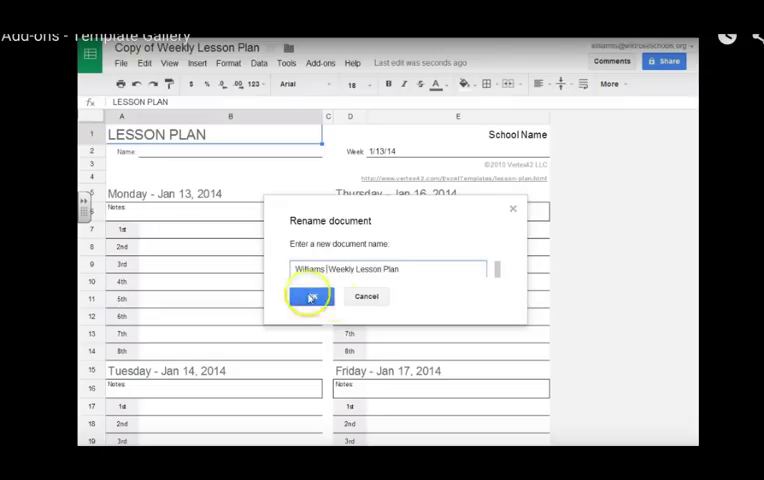
Rename the spreadsheet to Williams Weekly Lesson Plan and select the first day's 1st period cell.
{"action": "left_click", "coordinate": [308, 296]}
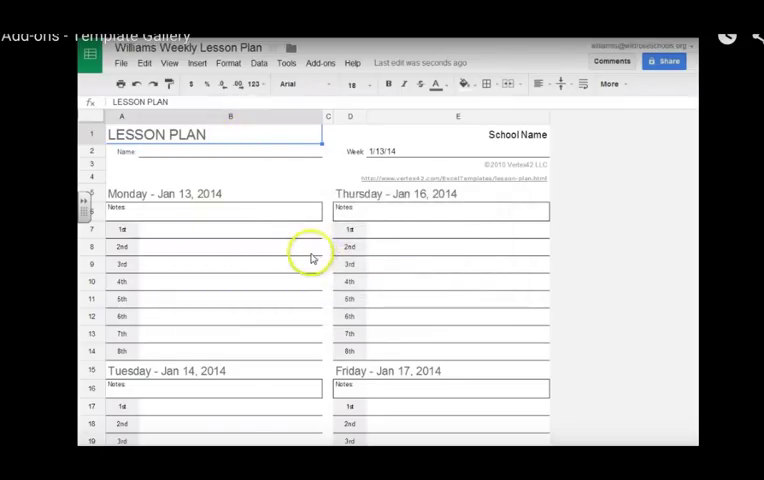
{"action": "left_click", "coordinate": [230, 228]}
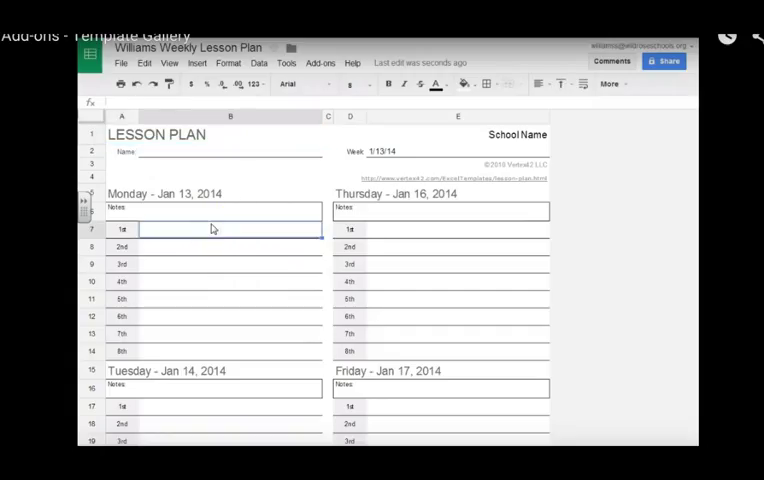
Enter Movie for the first 1st period and set the week date to 4/30/14.
{"action": "type", "text": "Movie"}
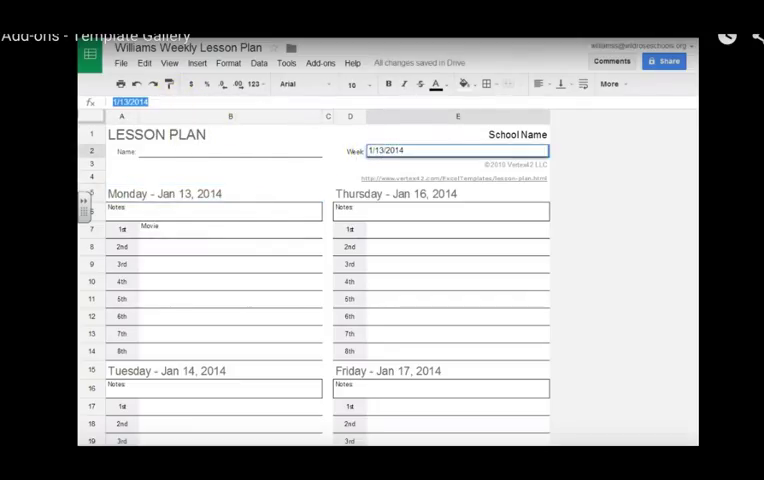
{"action": "type", "text": "4/30"}
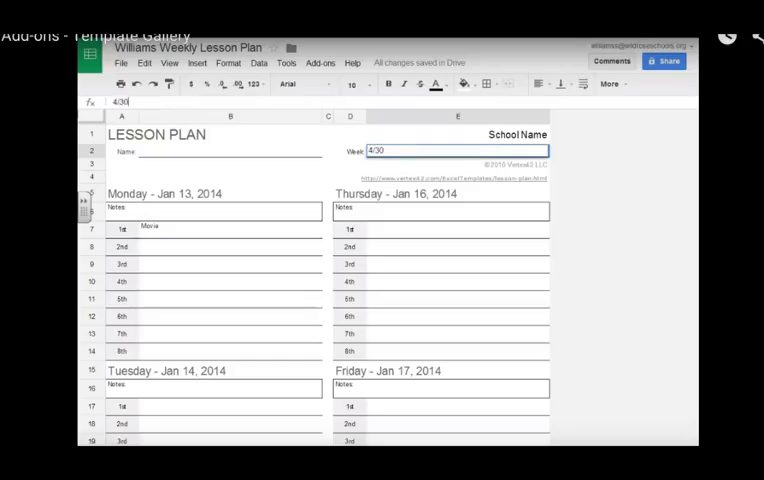
{"action": "type", "text": "4/30/14"}
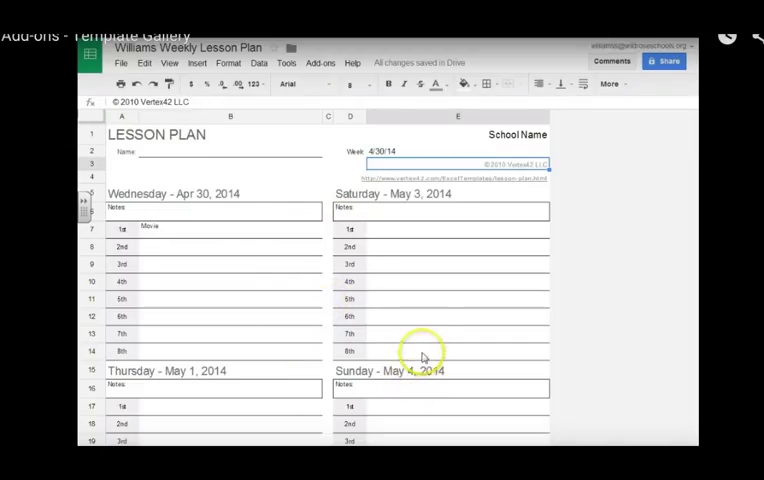
{"action": "scroll", "scroll_direction": "down", "scroll_amount": 3}
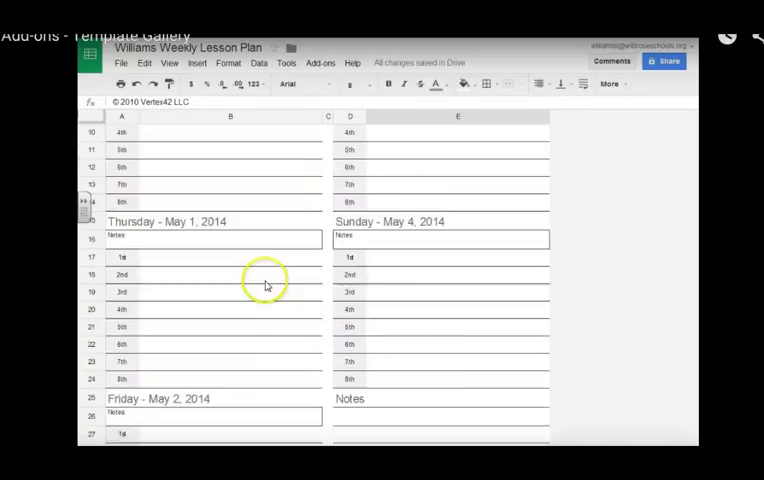
{"action": "scroll", "scroll_direction": "up", "scroll_amount": 3}
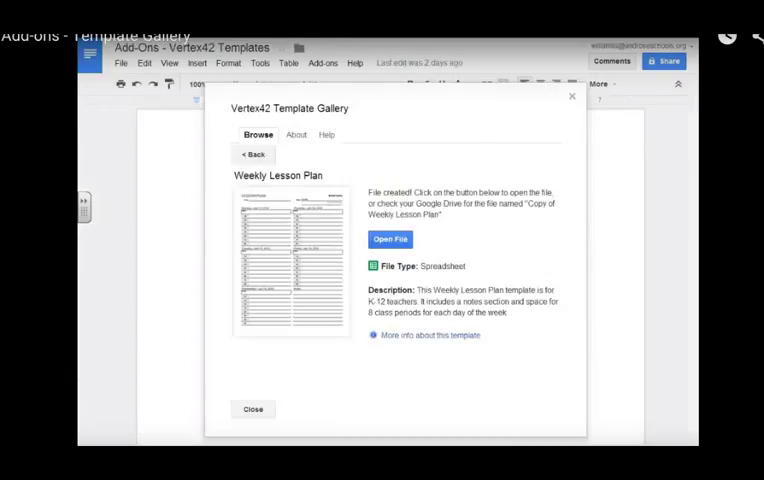
Go back to the full category list and browse the Letters & Resumes templates.
{"action": "left_click", "coordinate": [252, 154]}
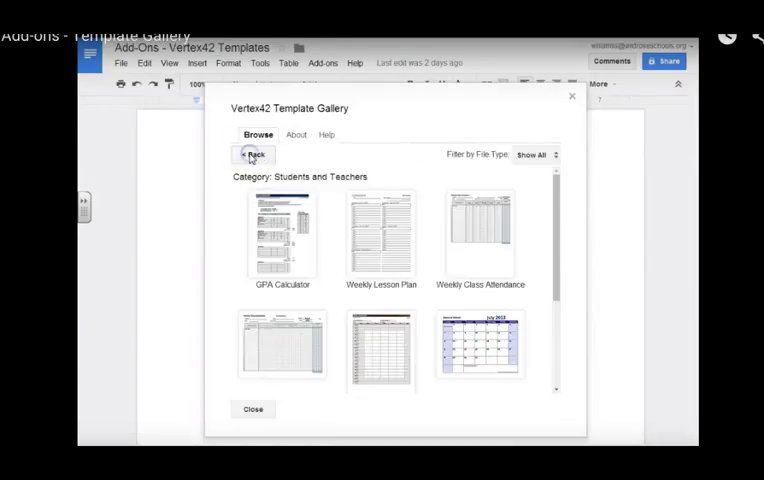
{"action": "left_click", "coordinate": [252, 156]}
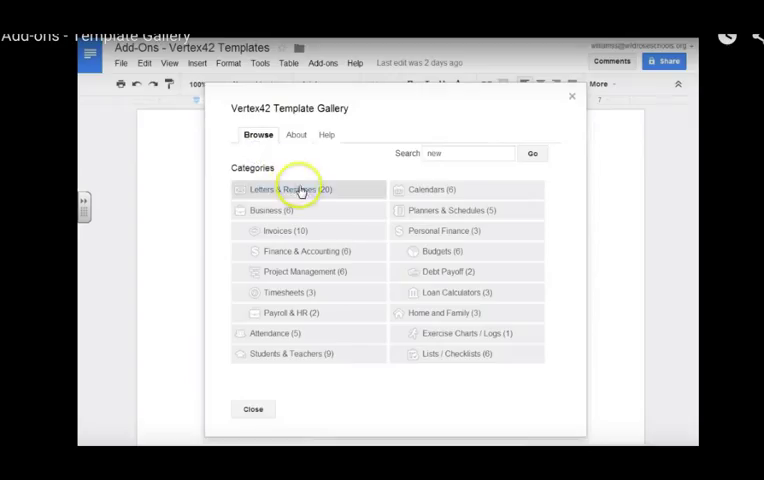
{"action": "left_click", "coordinate": [290, 188]}
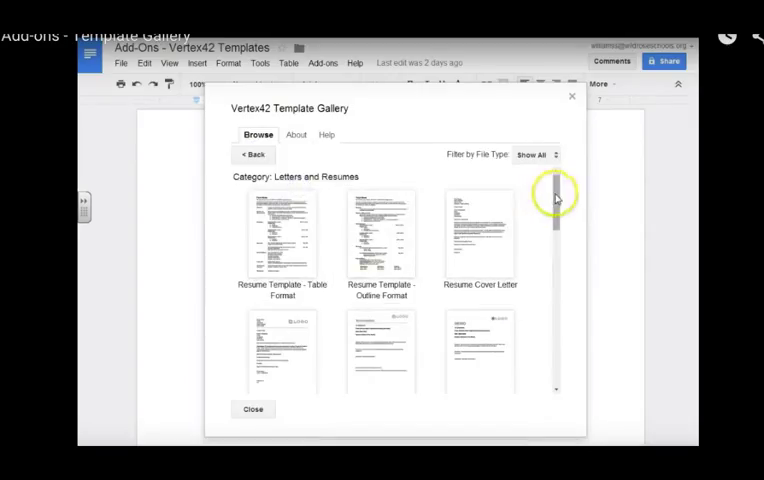